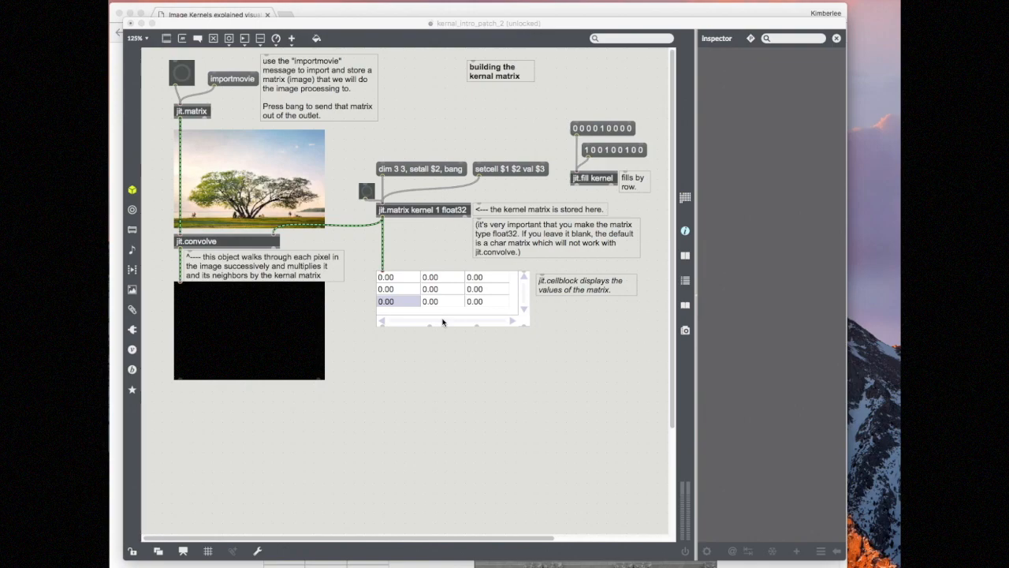
pyautogui.moveTo(451, 418)
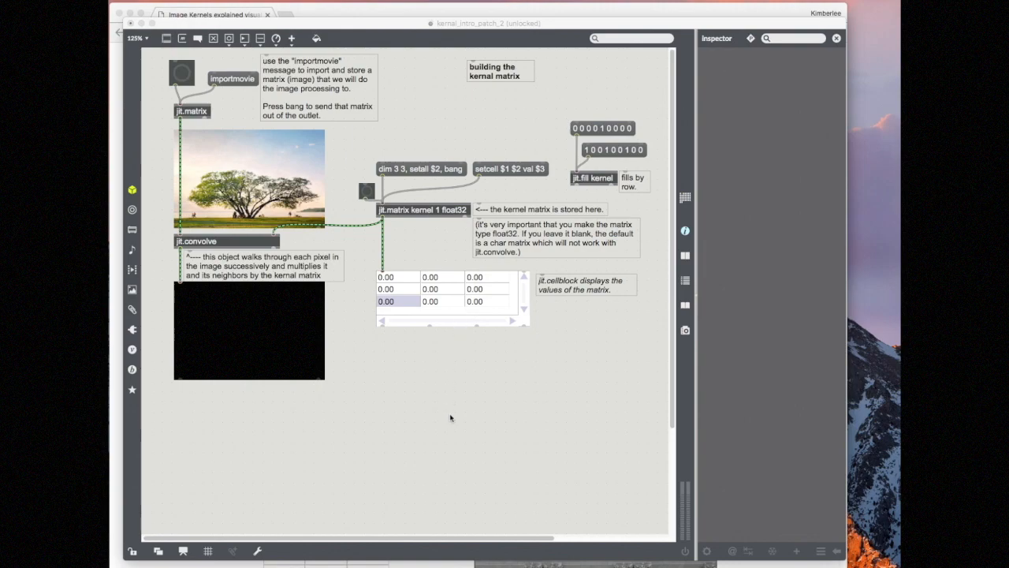
pyautogui.moveTo(410, 132)
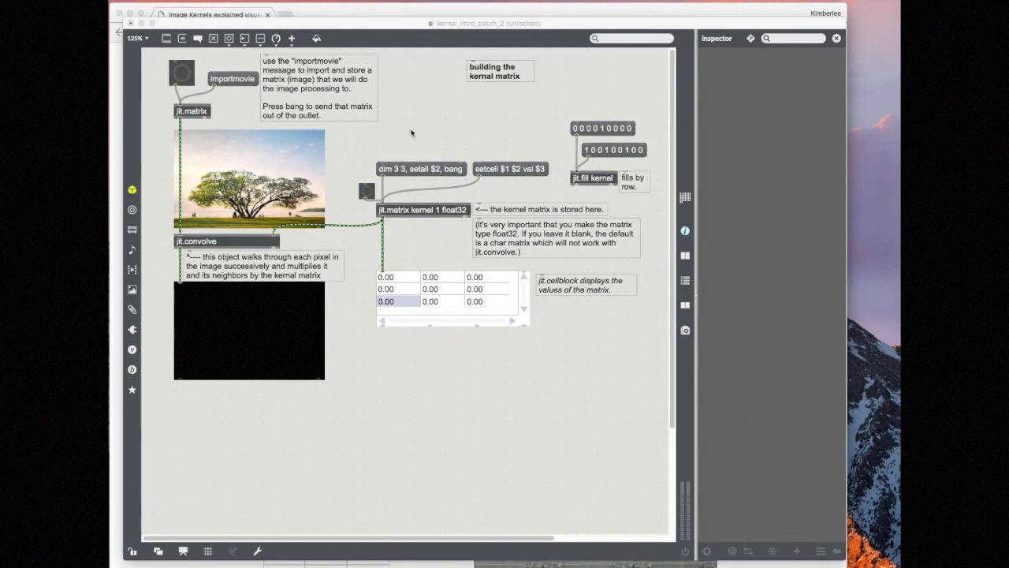
pyautogui.moveTo(348, 16)
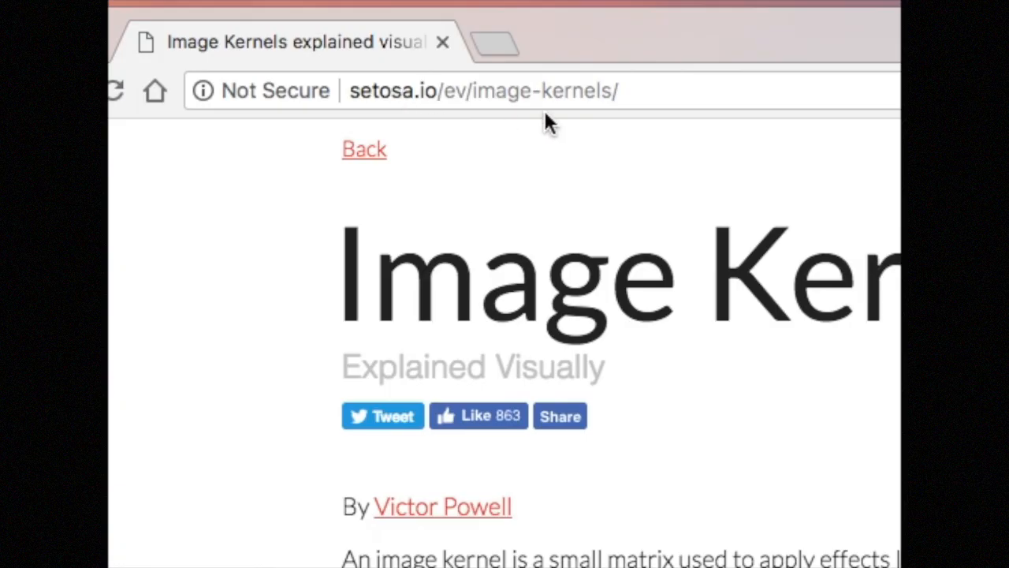
# Scroll down the Image Kernels Explained Visually article in Chrome
pyautogui.scroll(-3)
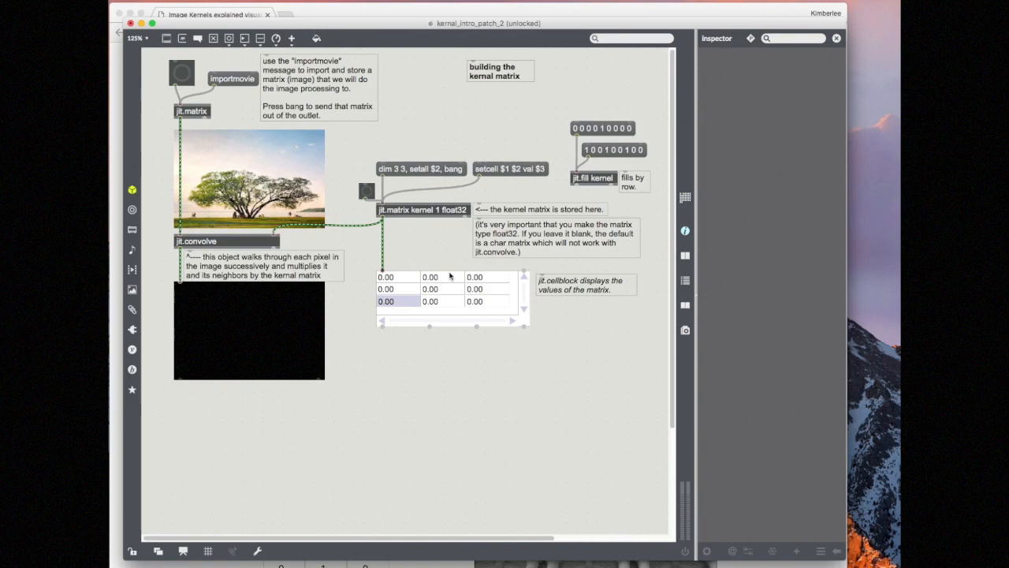
pyautogui.moveTo(409, 224)
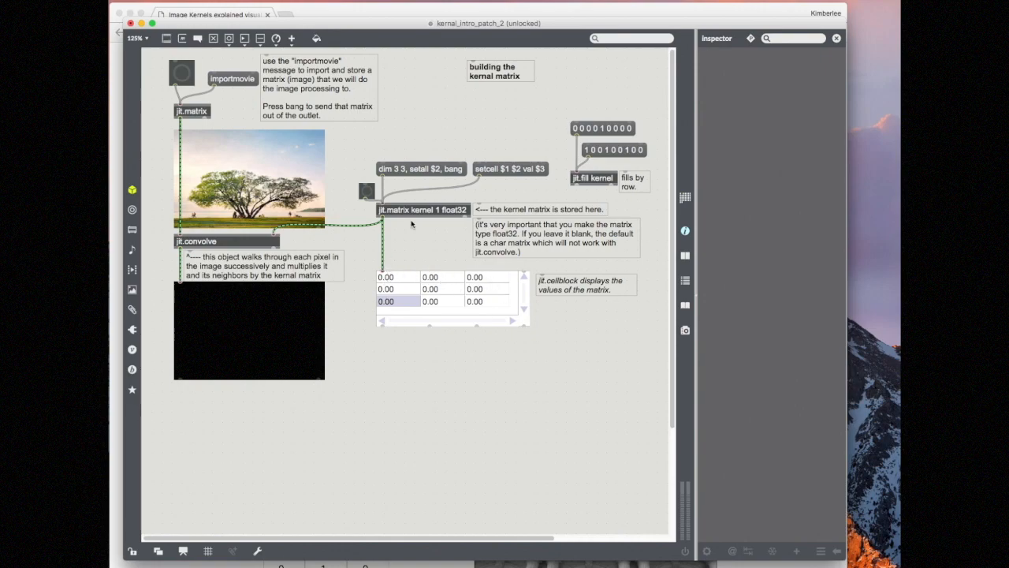
pyautogui.moveTo(429, 214)
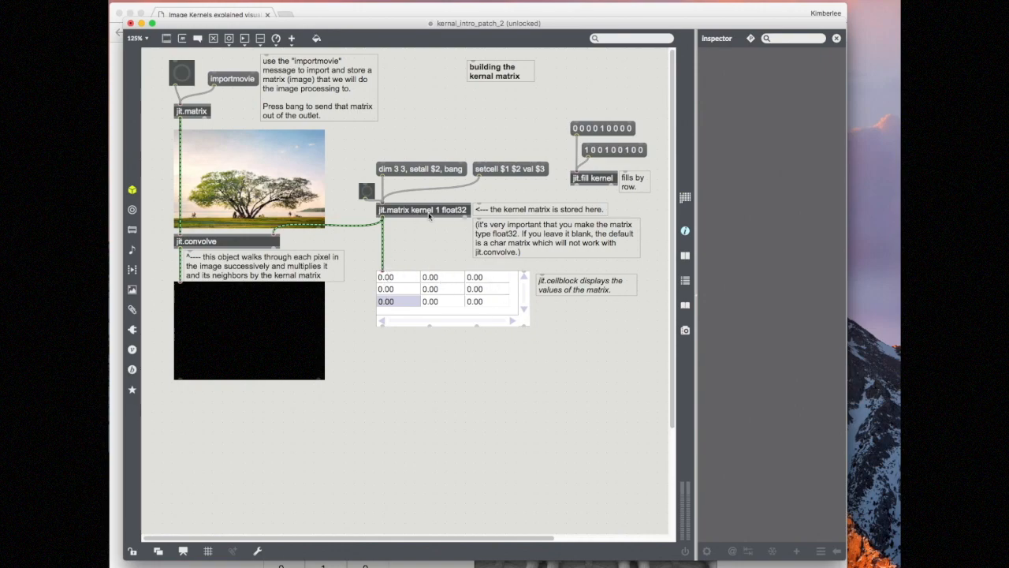
pyautogui.moveTo(432, 370)
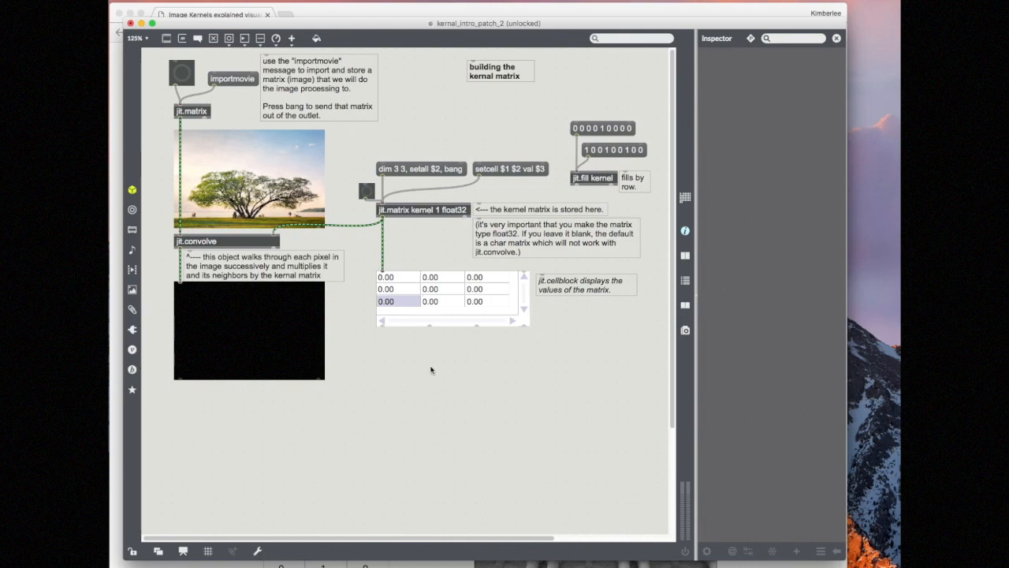
# Create a new jit.cellblock object below the original kernel cellblock
pyautogui.click(454, 296)
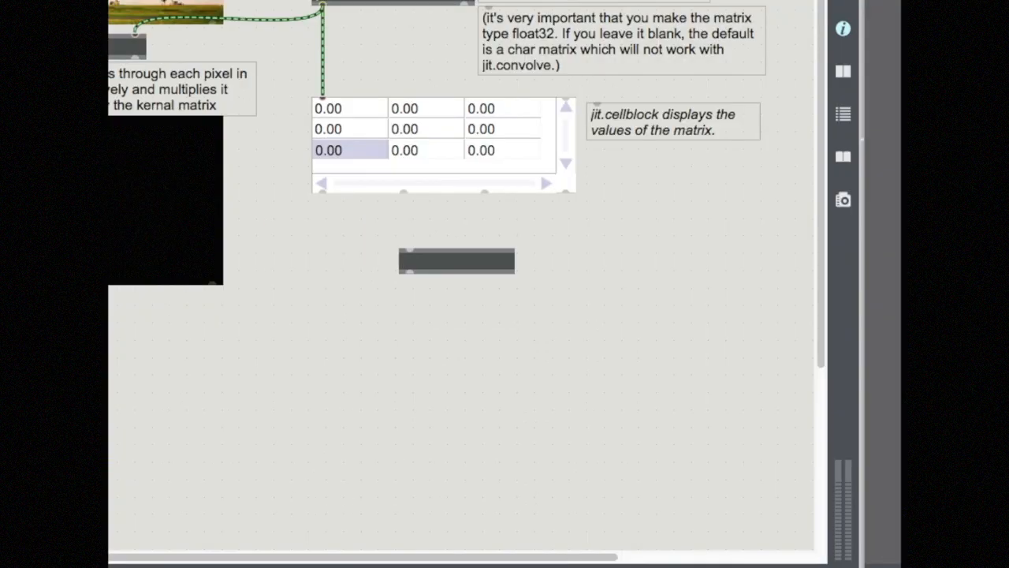
pyautogui.write('jit.cell')
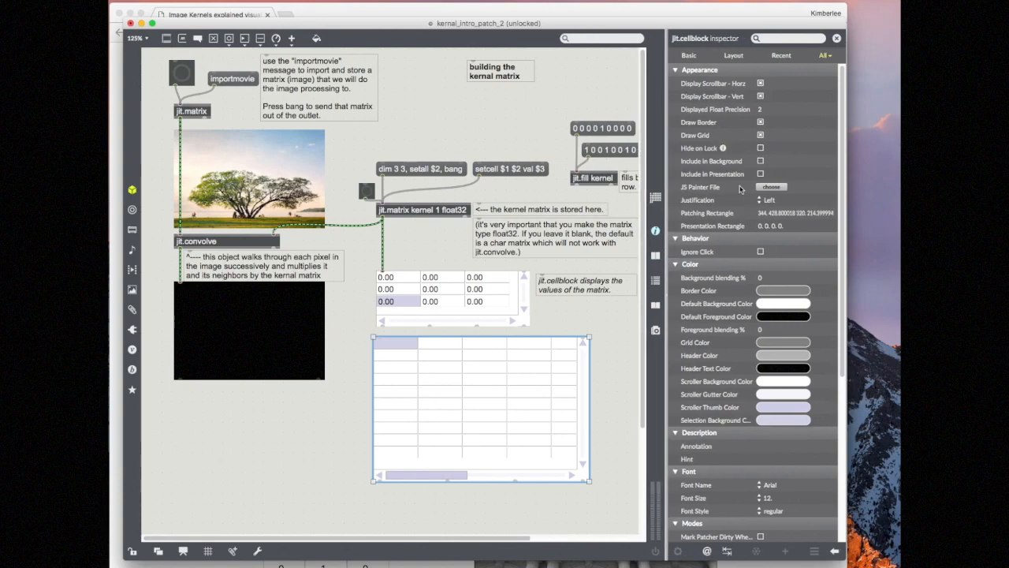
# Try selecting a cell in the locked patch, then set the new cellblock's Selection Mode to Inline Edit
pyautogui.scroll(-3)
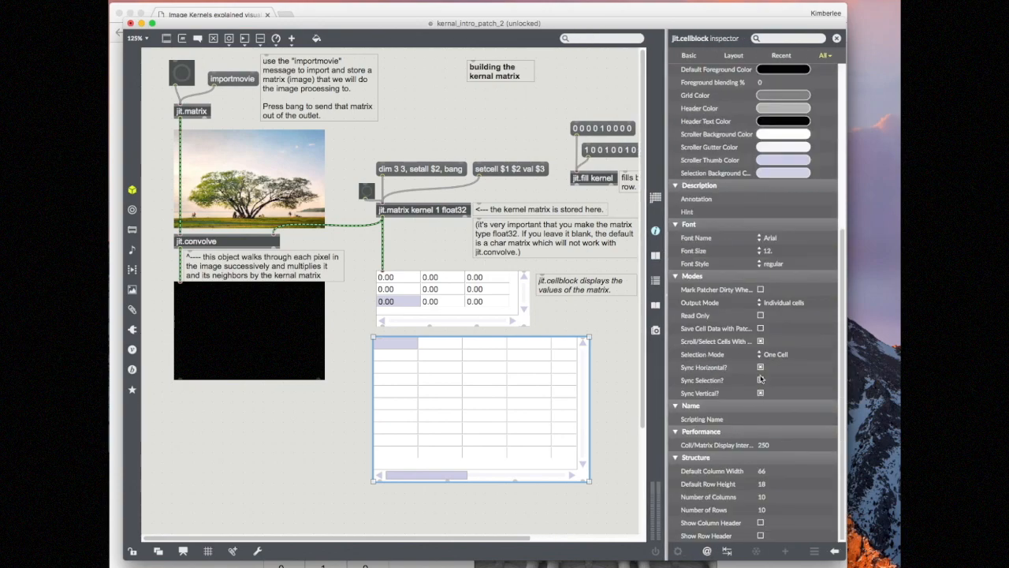
pyautogui.click(776, 353)
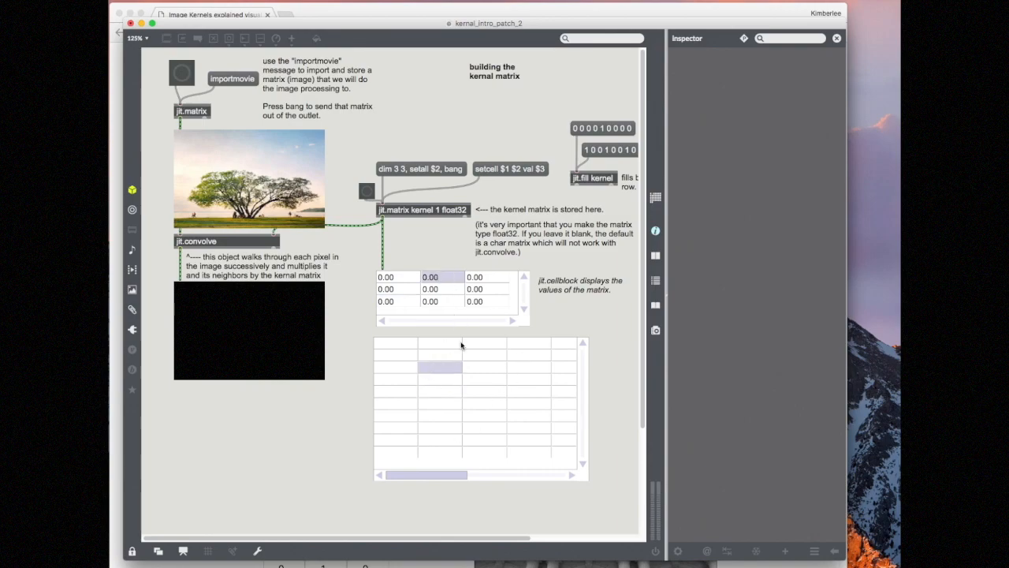
pyautogui.click(481, 406)
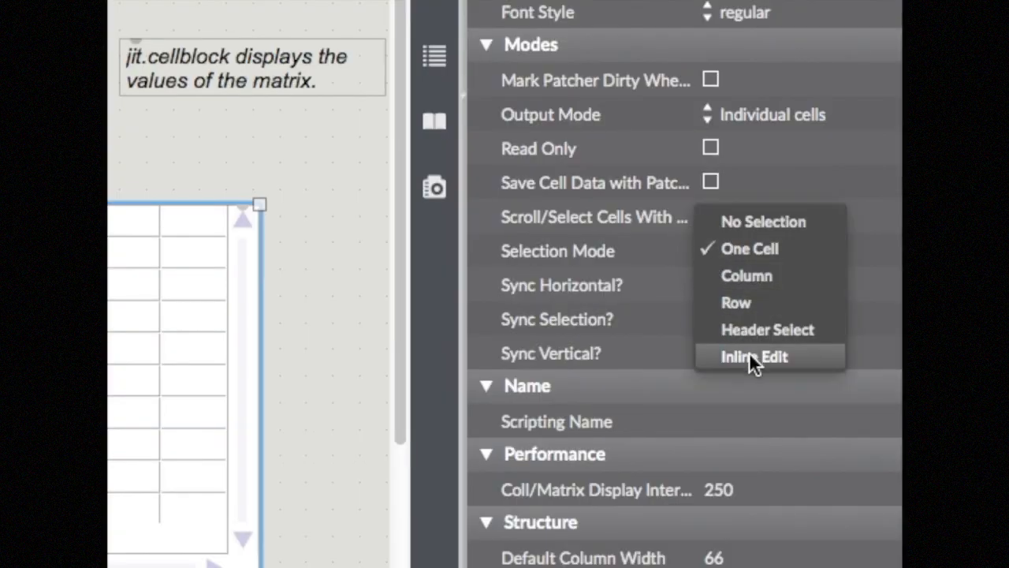
pyautogui.moveTo(817, 370)
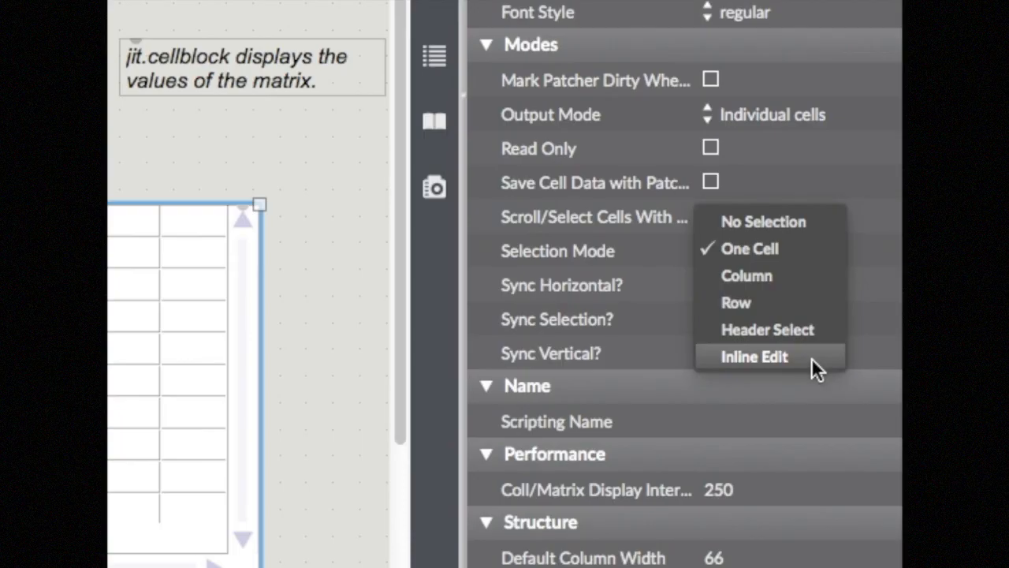
pyautogui.click(754, 357)
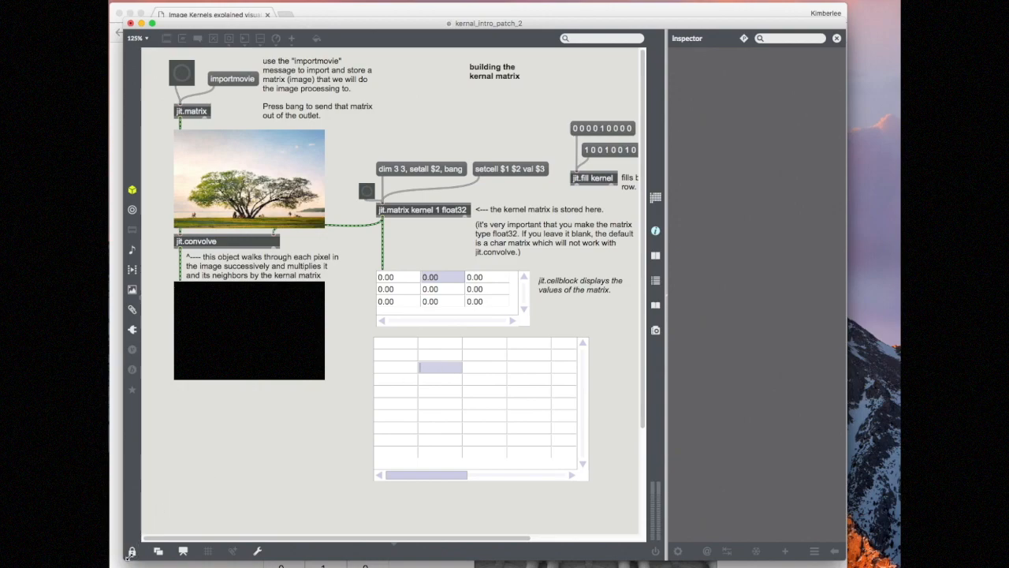
# Enter test values 0.50, 0.40 and 'sym' into the demo cellblock, then unlock the patch to remove it
pyautogui.write('0.50')
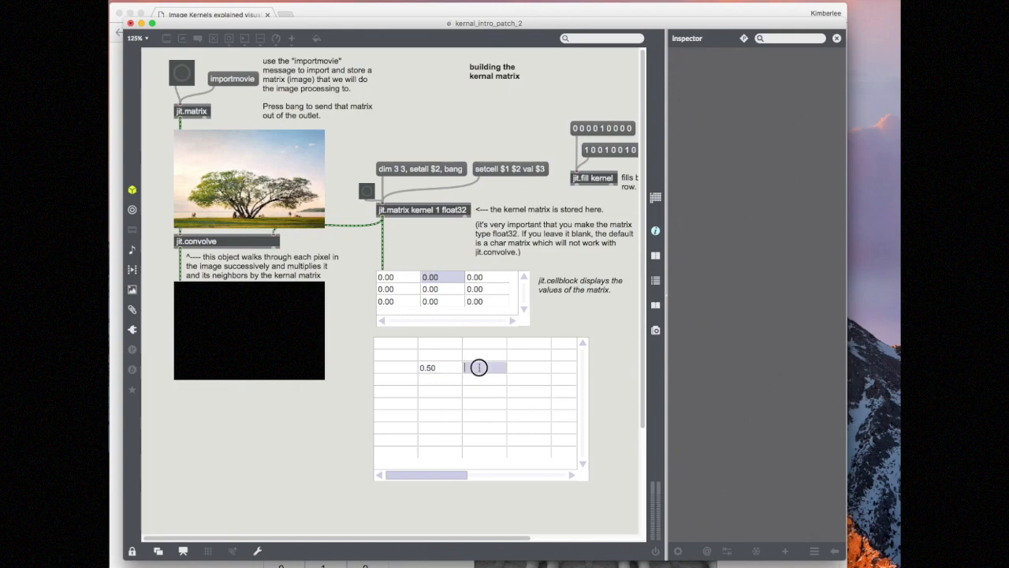
pyautogui.write('0.40')
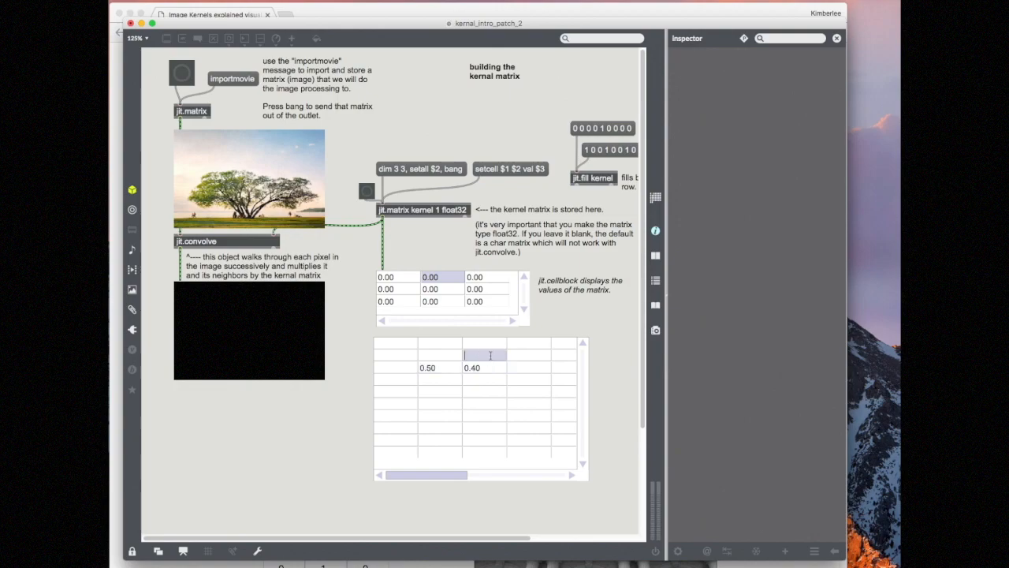
pyautogui.write('symbols')
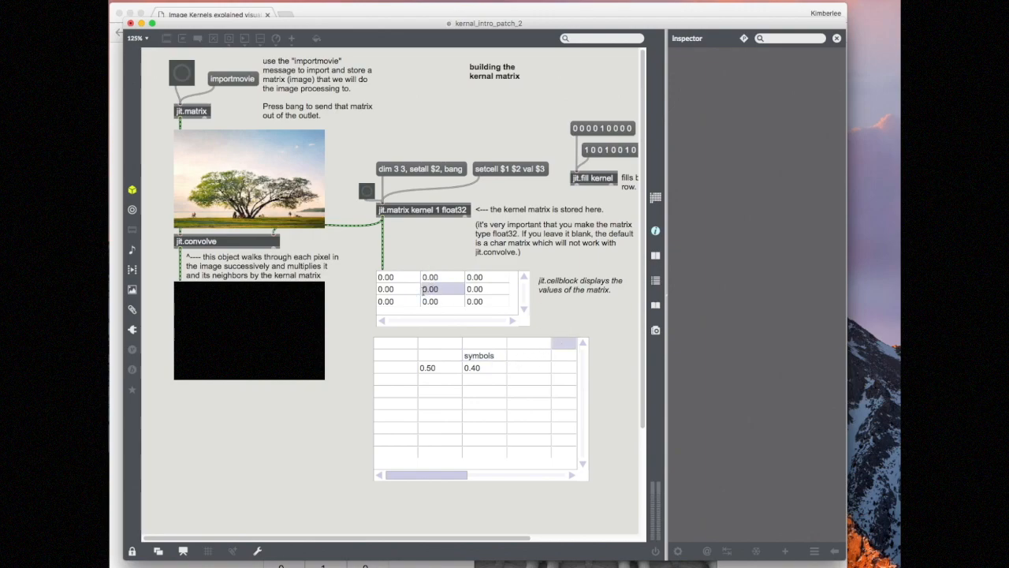
pyautogui.click(481, 407)
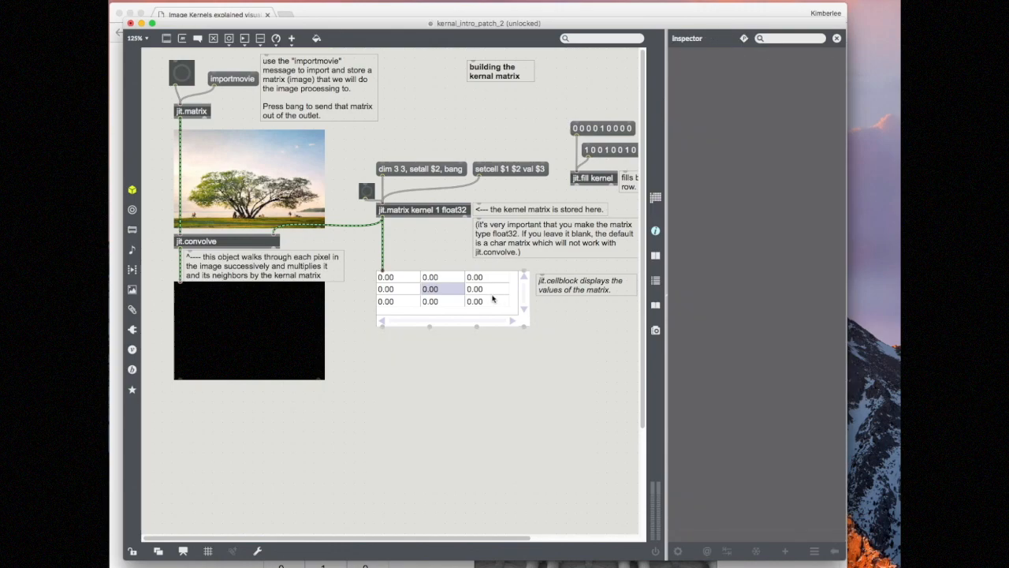
# Set the original kernel cellblock's Selection Mode to Inline Edit in the Inspector
pyautogui.click(452, 296)
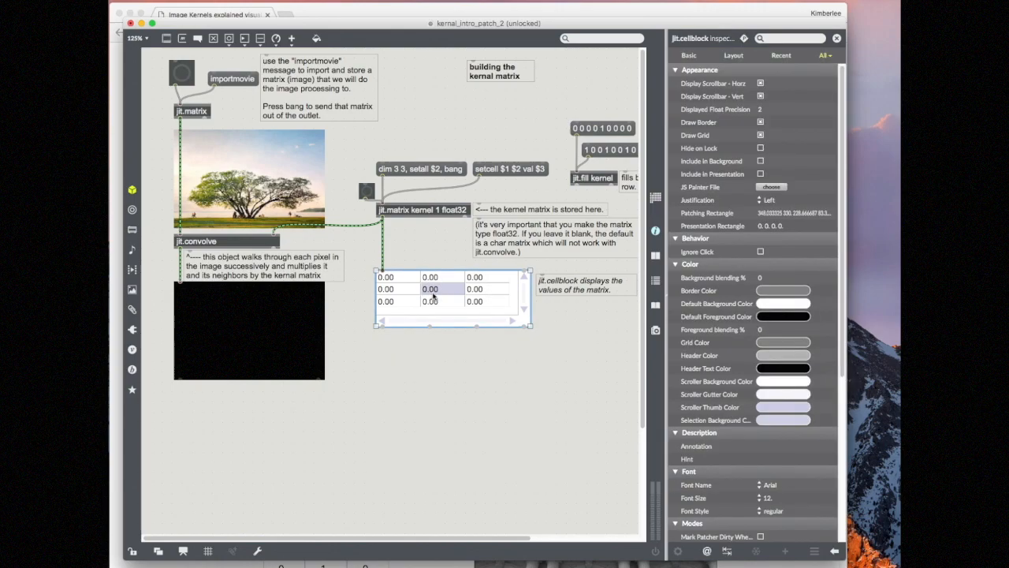
pyautogui.moveTo(634, 375)
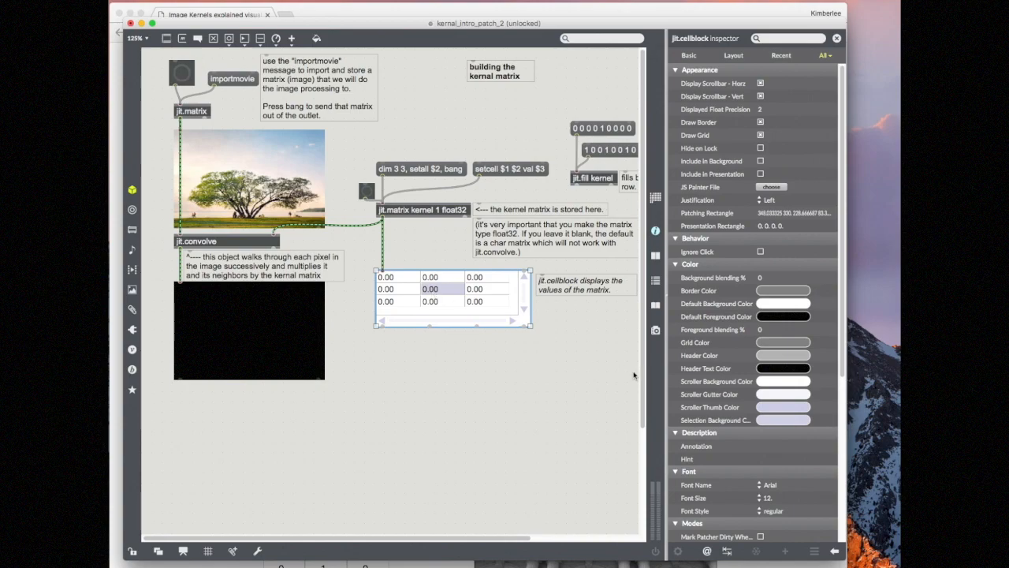
pyautogui.scroll(-3)
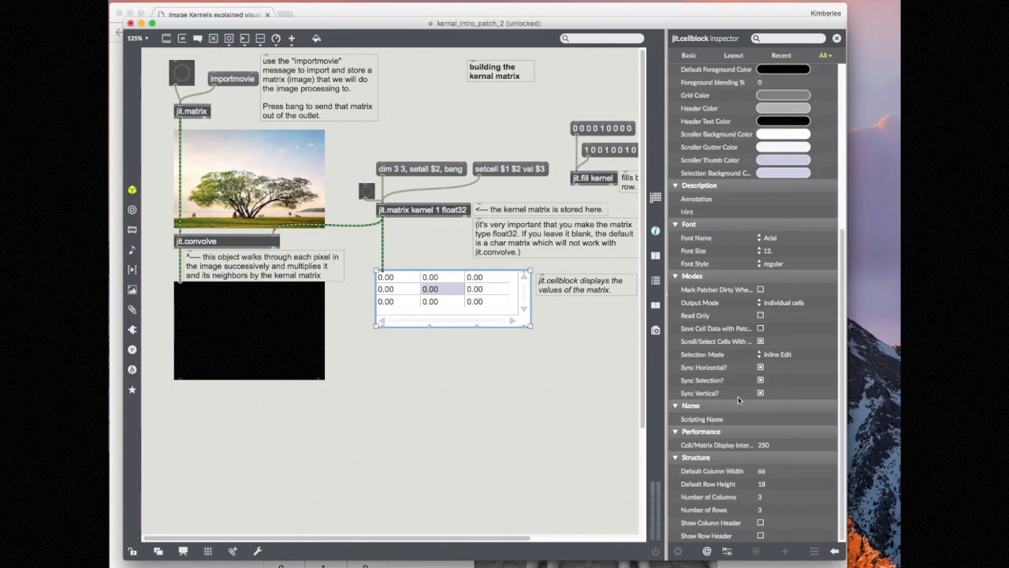
pyautogui.click(776, 354)
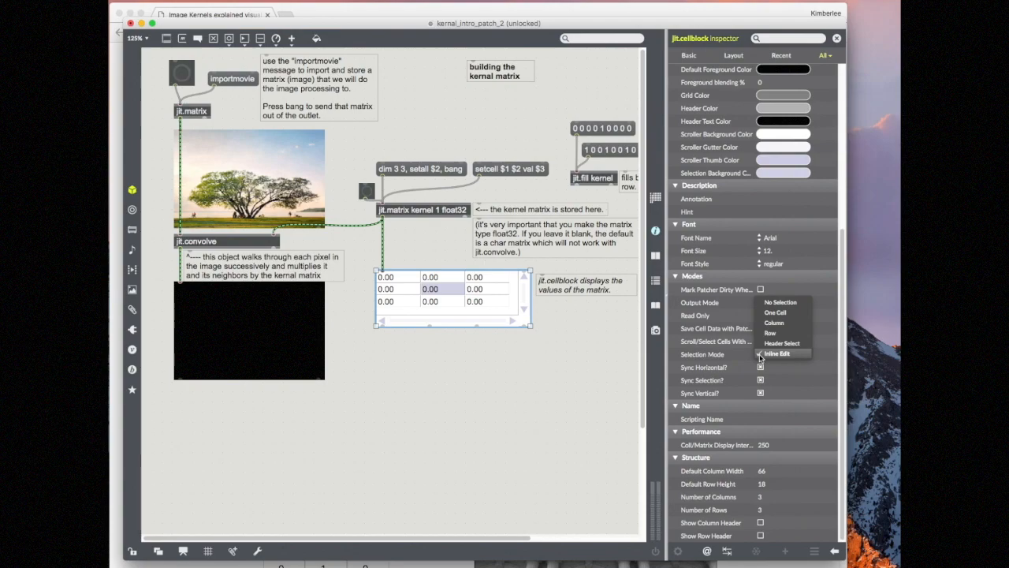
pyautogui.click(777, 353)
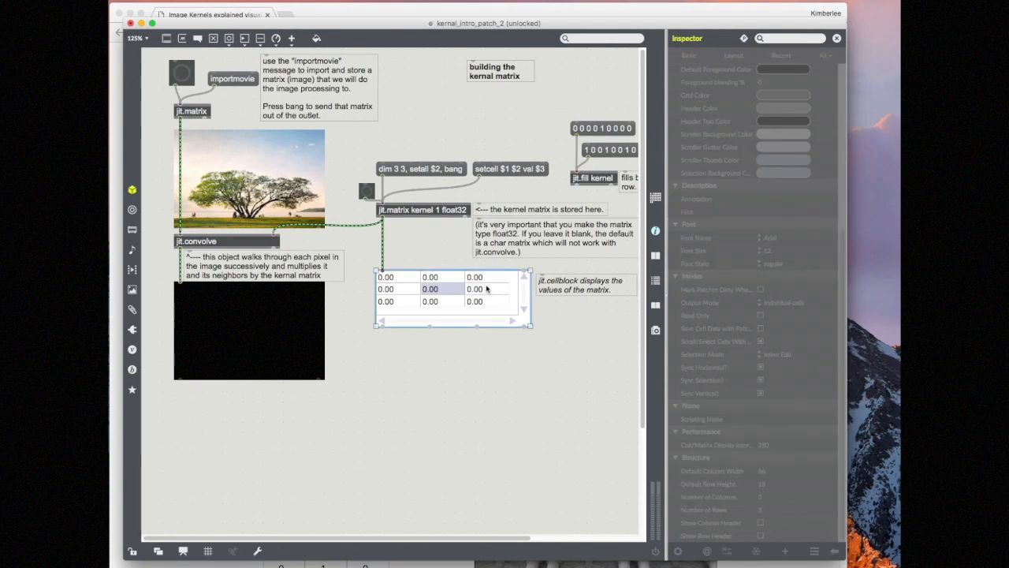
# Uncheck Display Scrollbar Horiz and Vert on the kernel cellblock
pyautogui.click(454, 287)
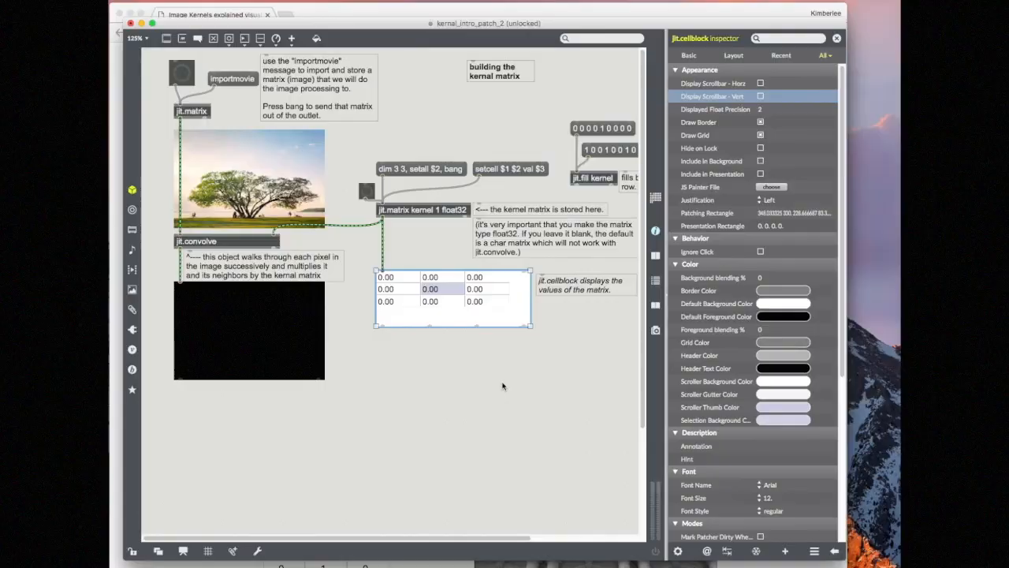
pyautogui.moveTo(530, 325); pyautogui.dragTo(511, 309)
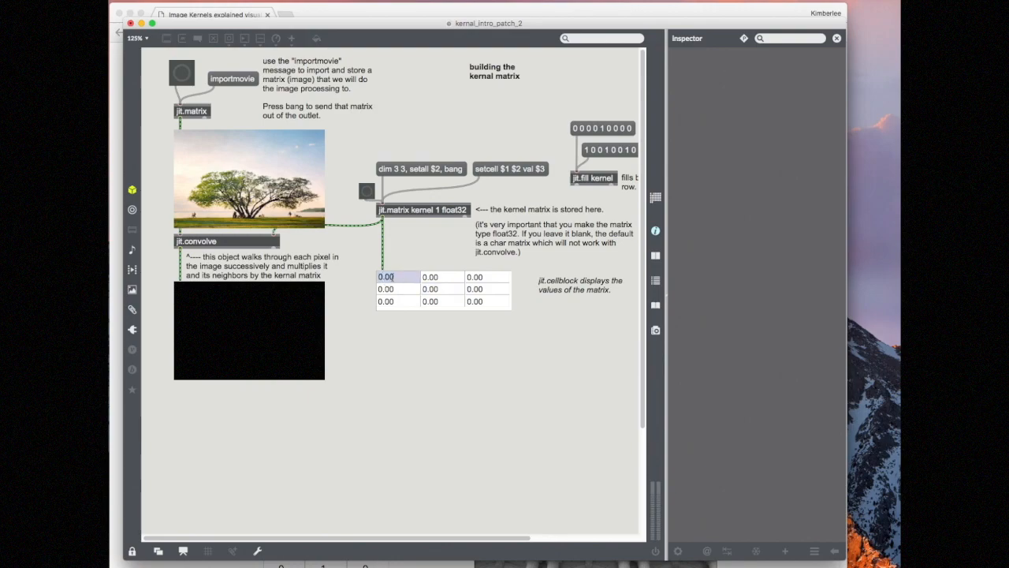
# Enter .11 in the kernel's first cell so all nine cells read 0.11
pyautogui.click(441, 276)
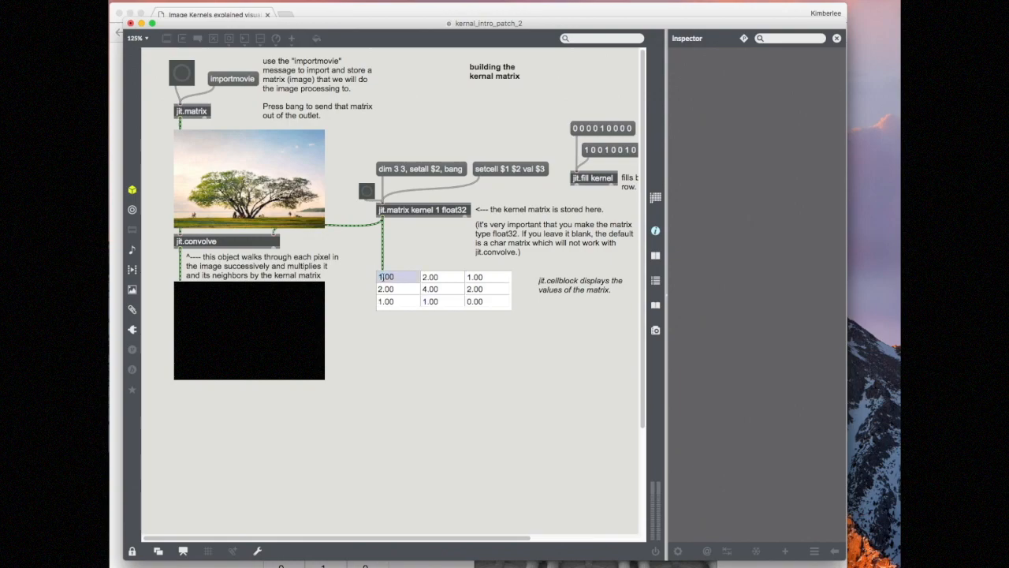
pyautogui.write('.11')
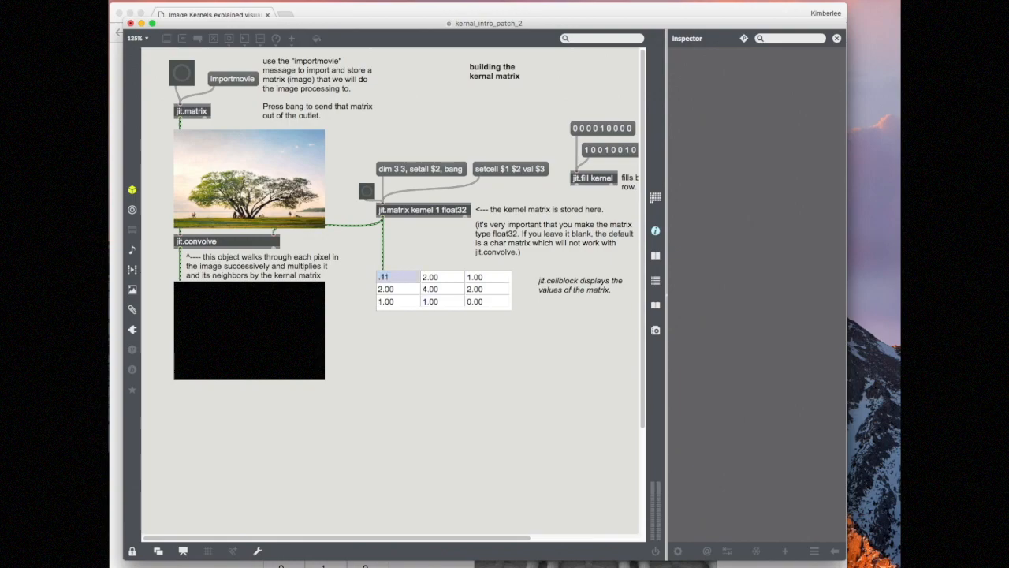
pyautogui.click(429, 276)
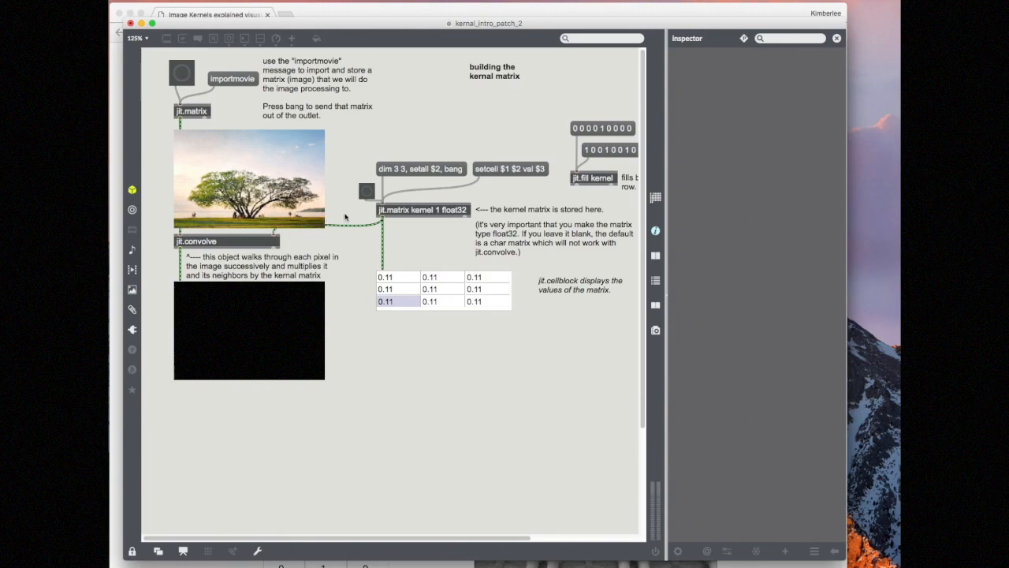
pyautogui.moveTo(439, 300)
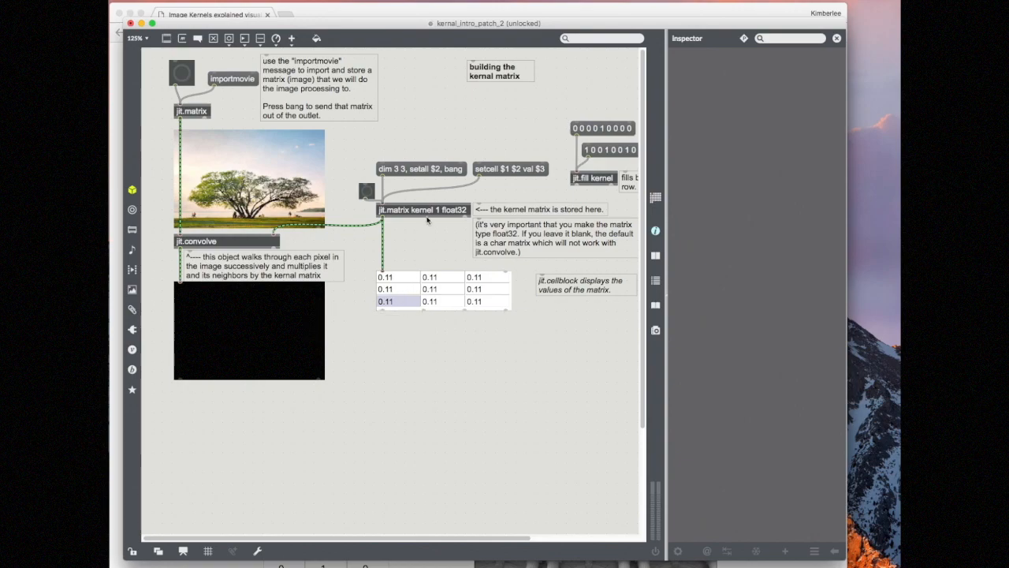
pyautogui.moveTo(426, 220)
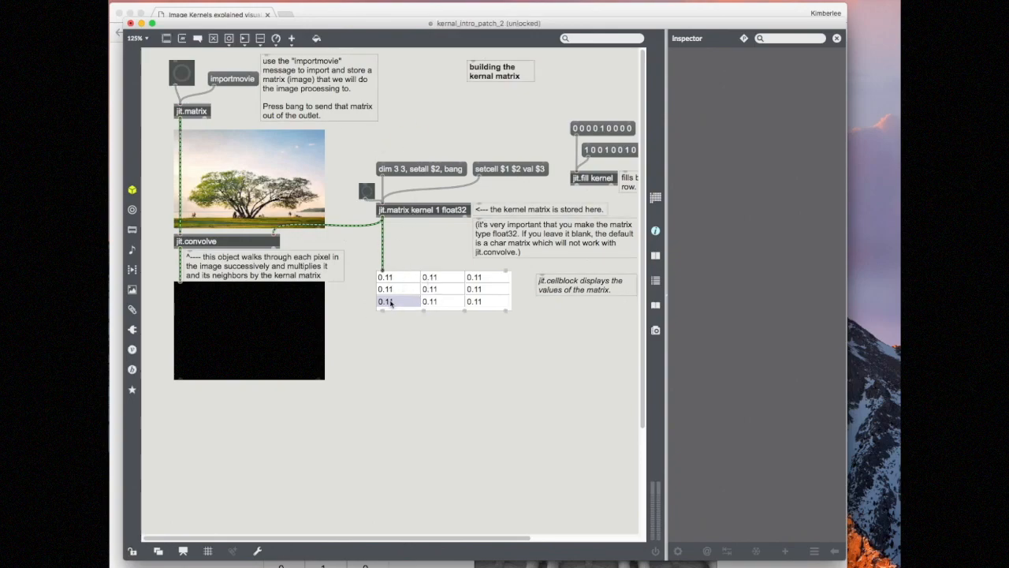
# Select the kernel's bottom-left cell while the patch toggles between edit and locked modes
pyautogui.click(422, 208)
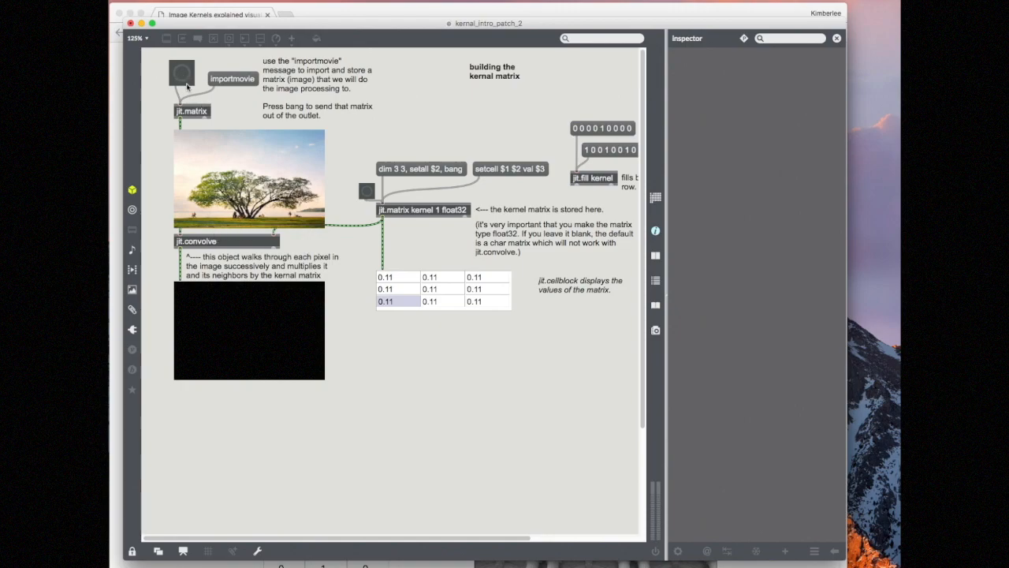
pyautogui.moveTo(199, 172)
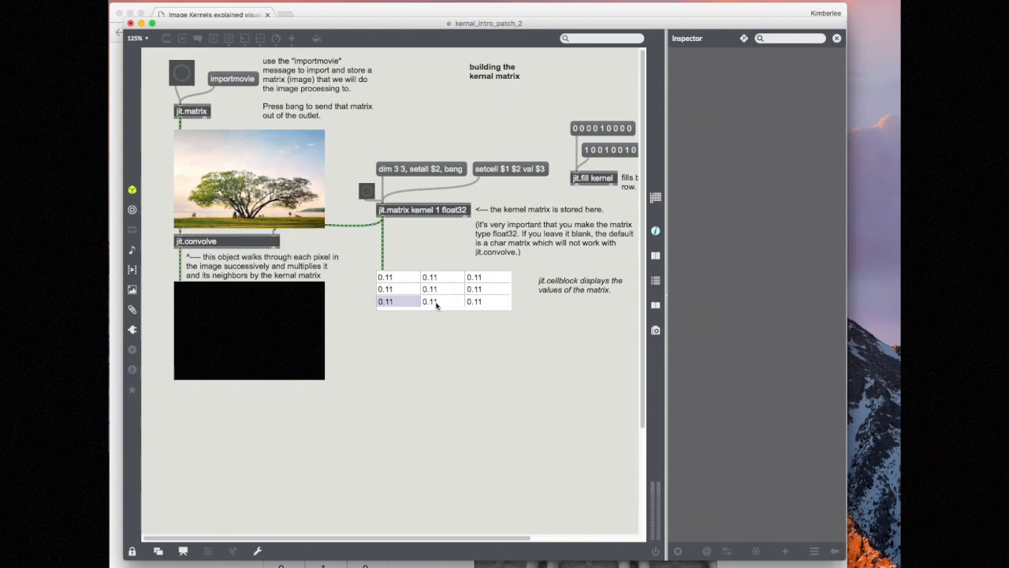
pyautogui.moveTo(387, 350)
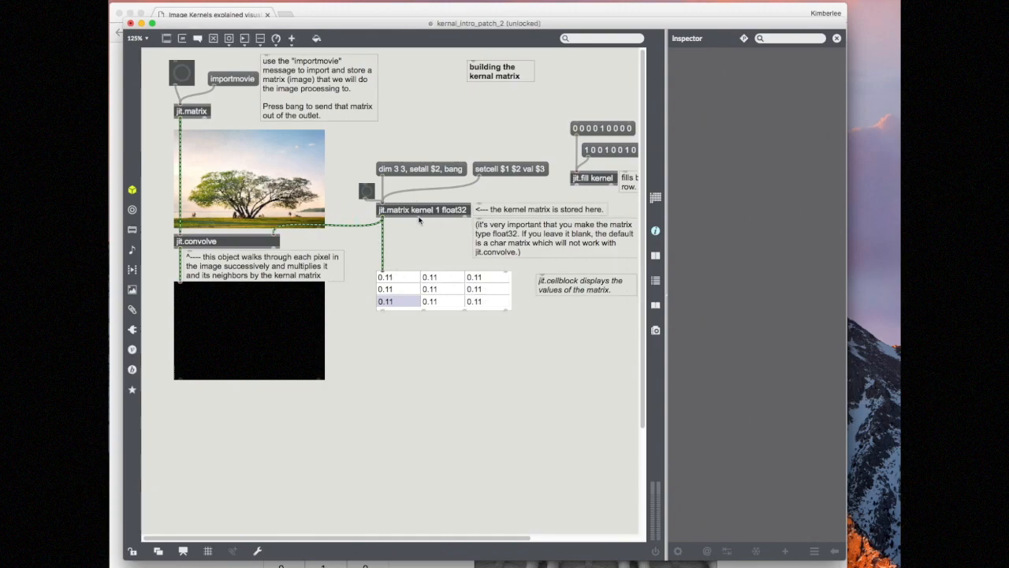
pyautogui.moveTo(448, 237)
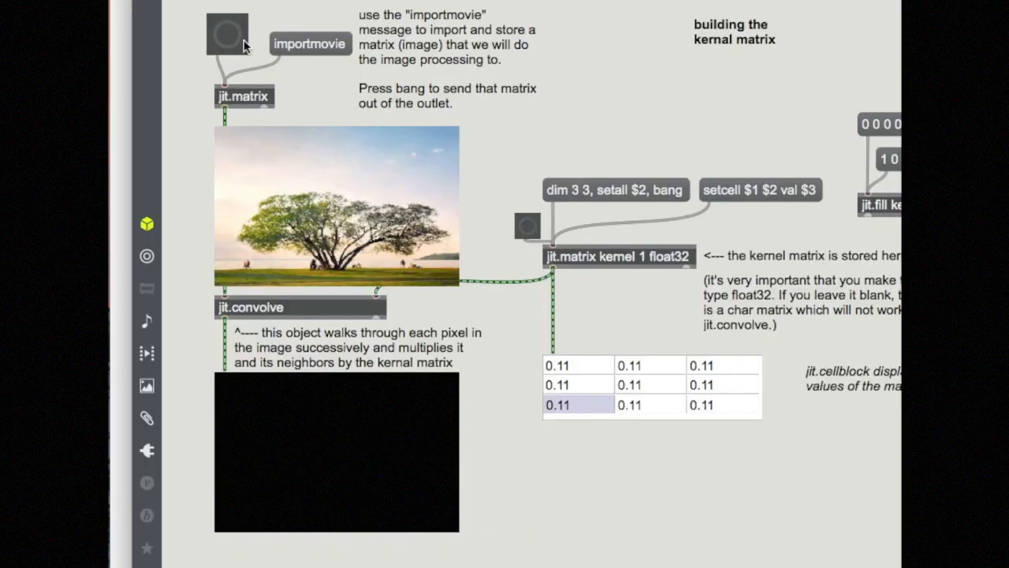
# Bang the image jit.matrix to run the tree photo through jit.convolve with the 0.11 kernel
pyautogui.click(227, 33)
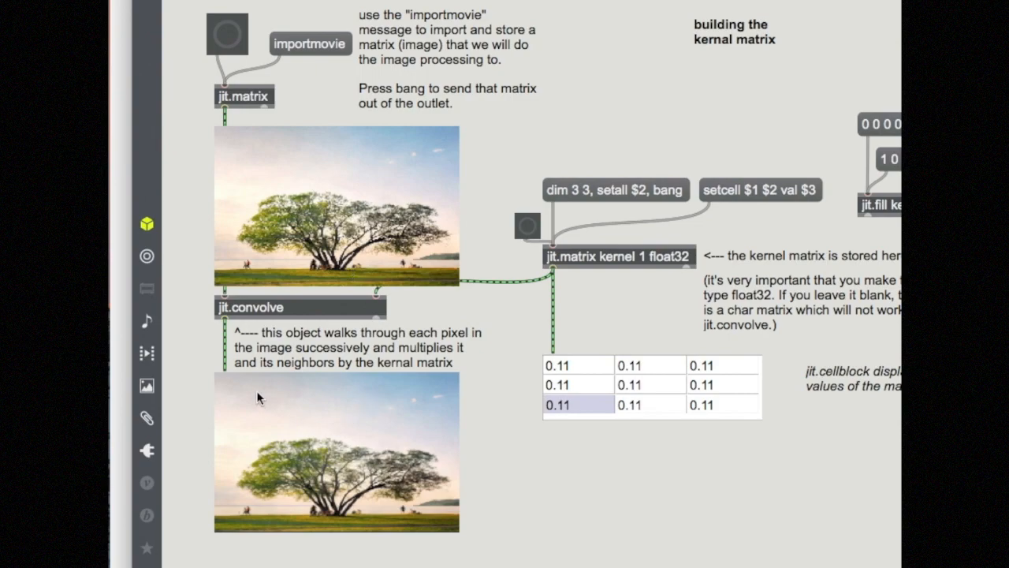
pyautogui.moveTo(310, 456)
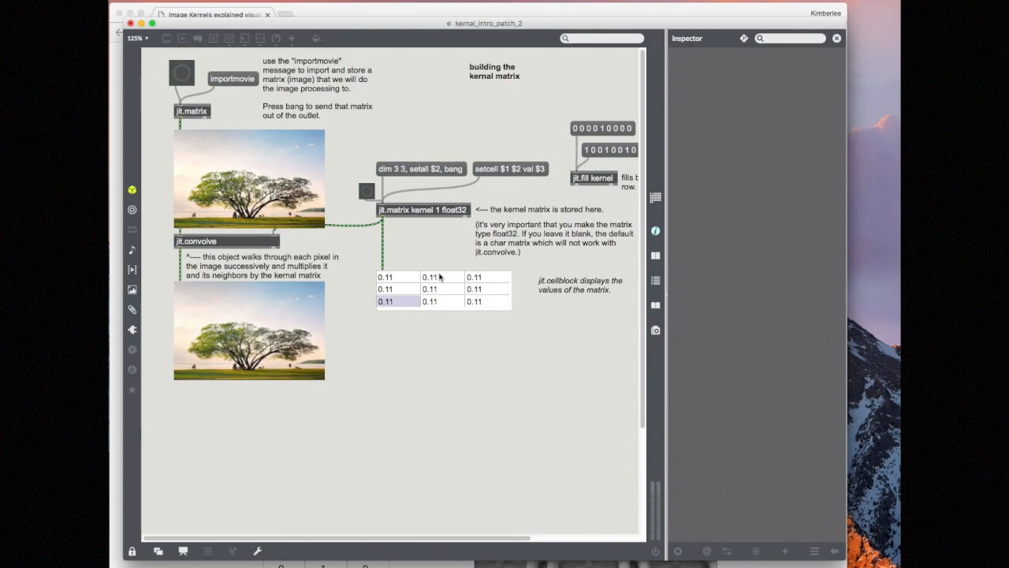
pyautogui.moveTo(382, 275)
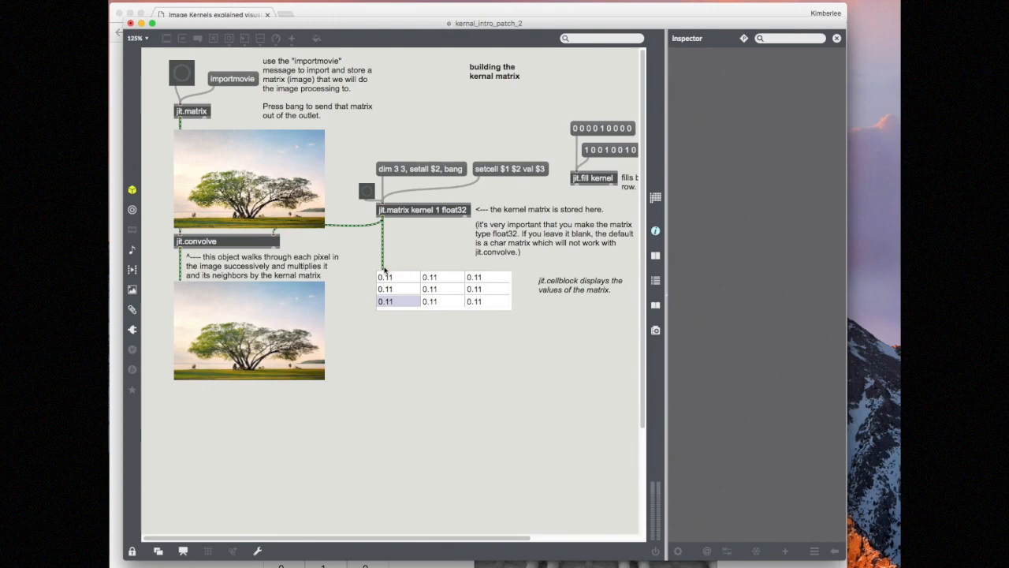
pyautogui.moveTo(385, 259)
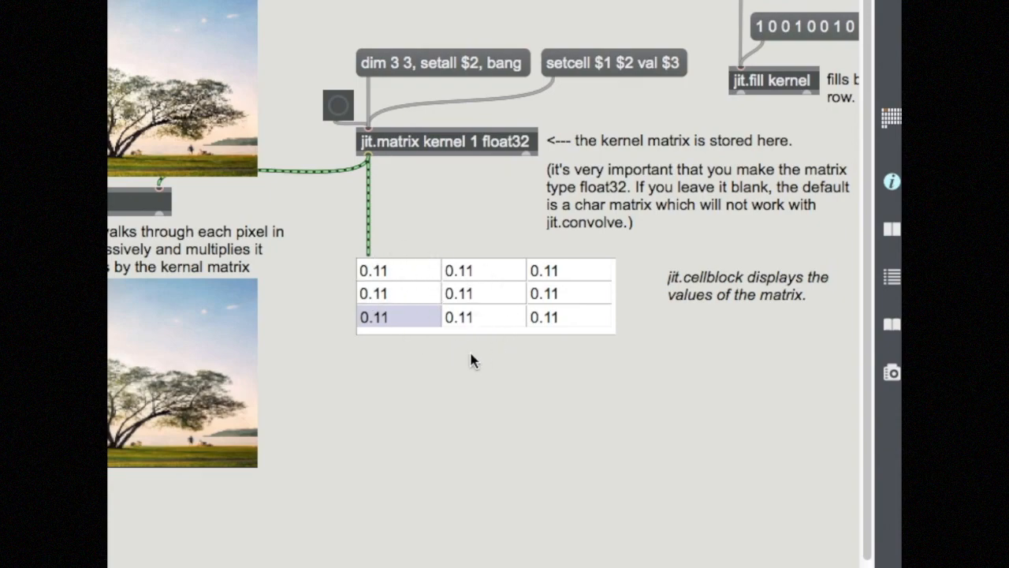
pyautogui.moveTo(337, 107)
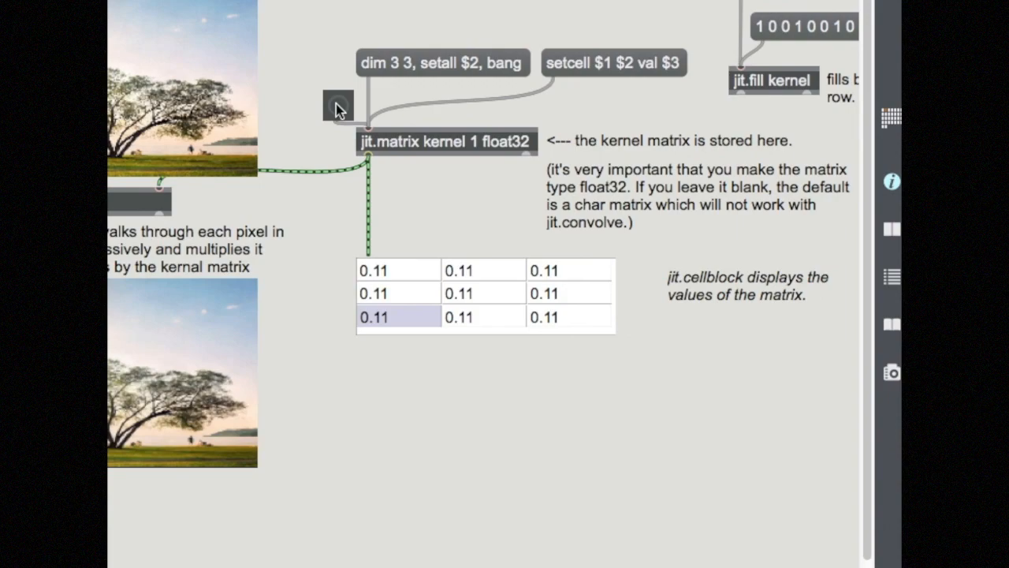
pyautogui.moveTo(364, 262)
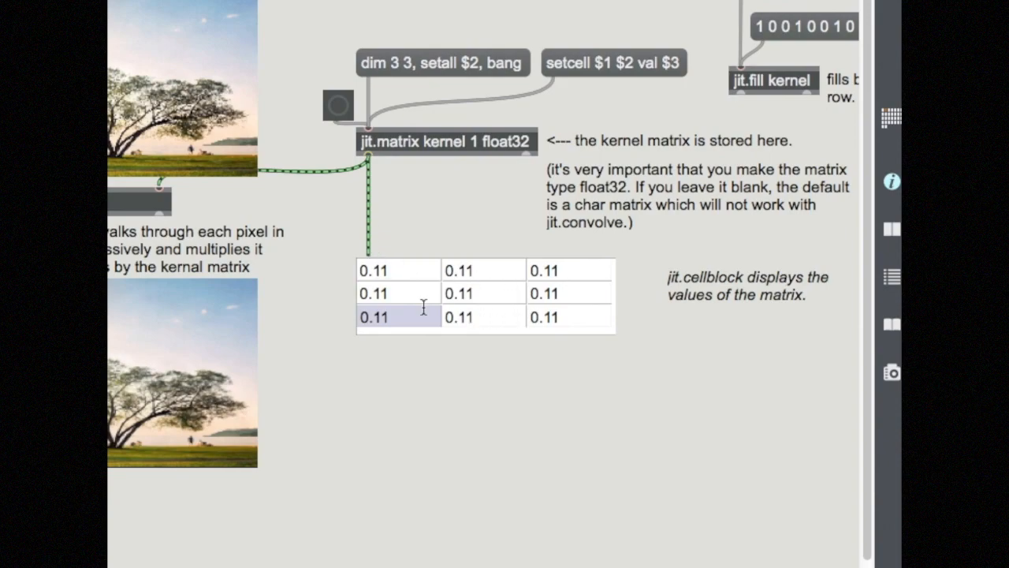
pyautogui.moveTo(375, 195)
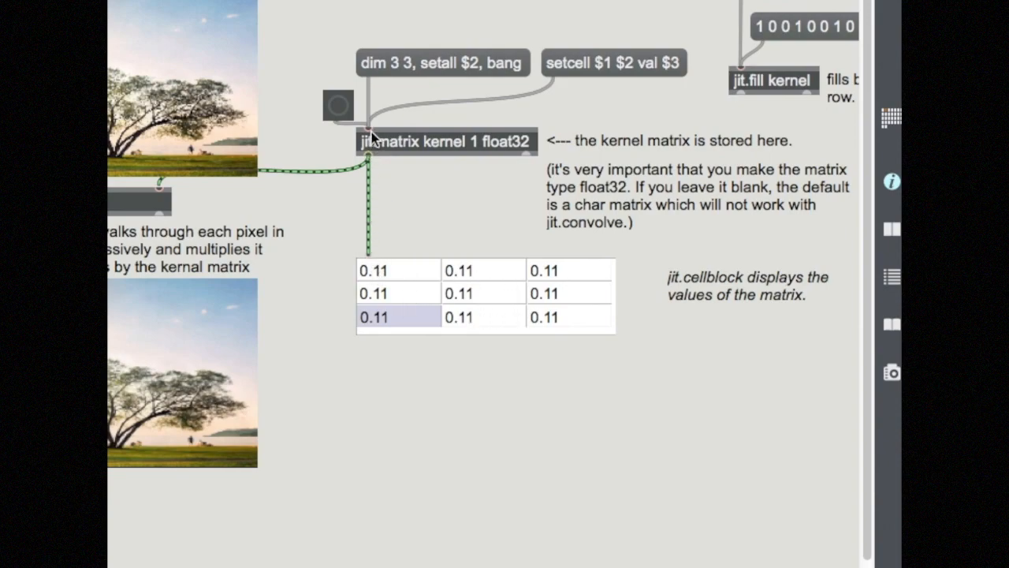
pyautogui.moveTo(395, 287)
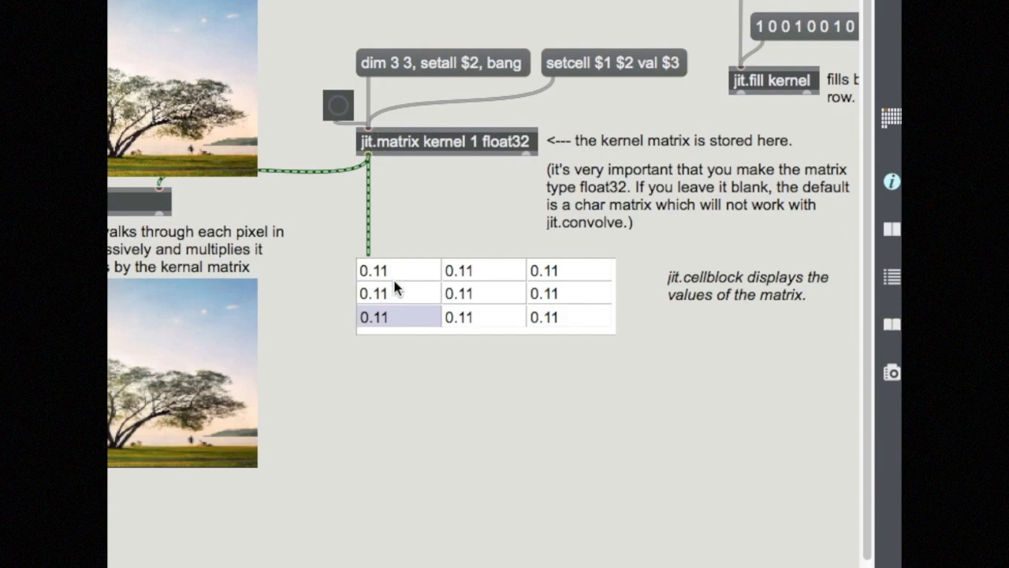
pyautogui.moveTo(406, 422)
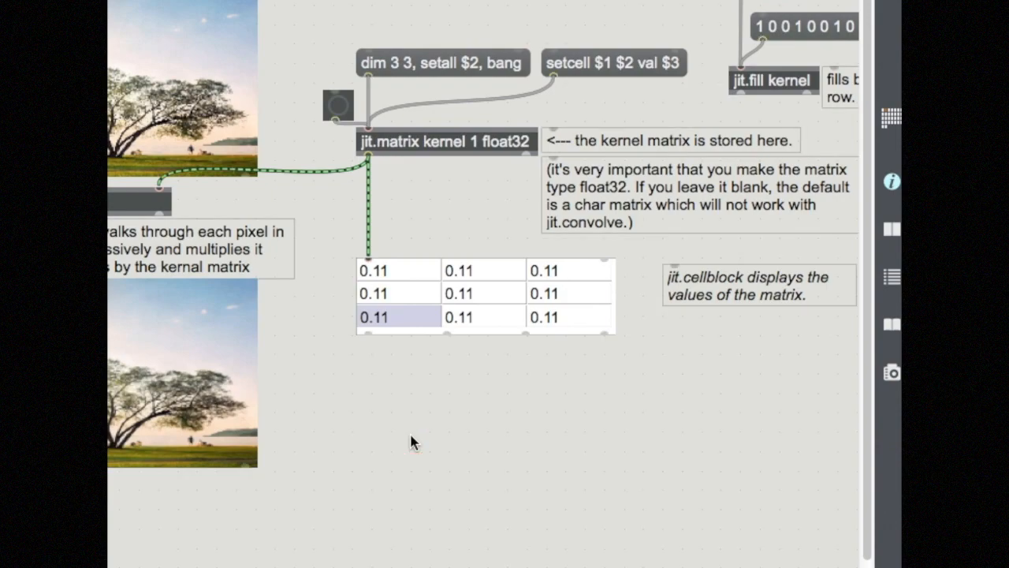
pyautogui.moveTo(338, 110)
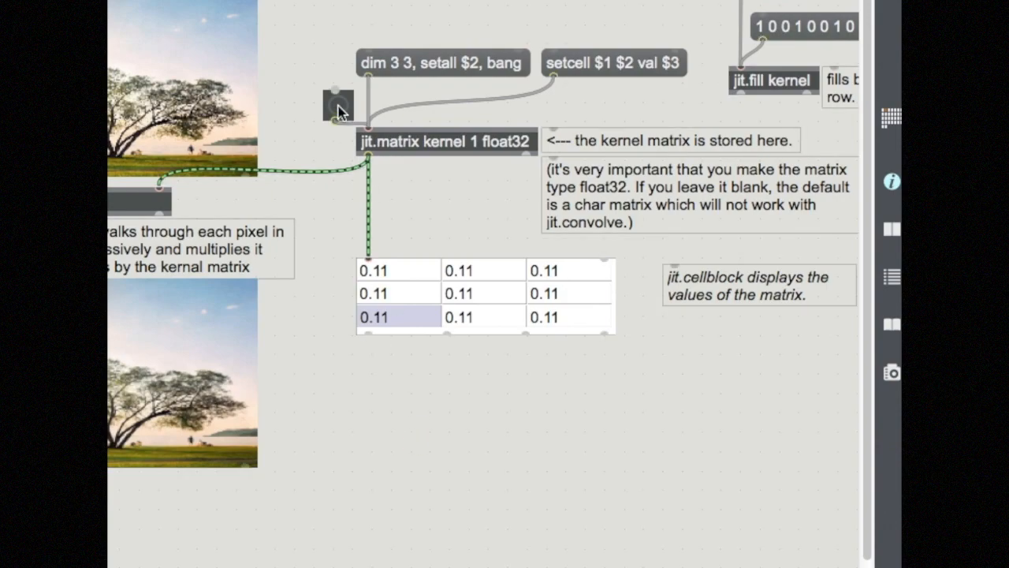
# Wire a bang from the cellblock outlet into jit.matrix kernel and a message box showing 'set 0.11'
pyautogui.moveTo(338, 104); pyautogui.dragTo(314, 78)
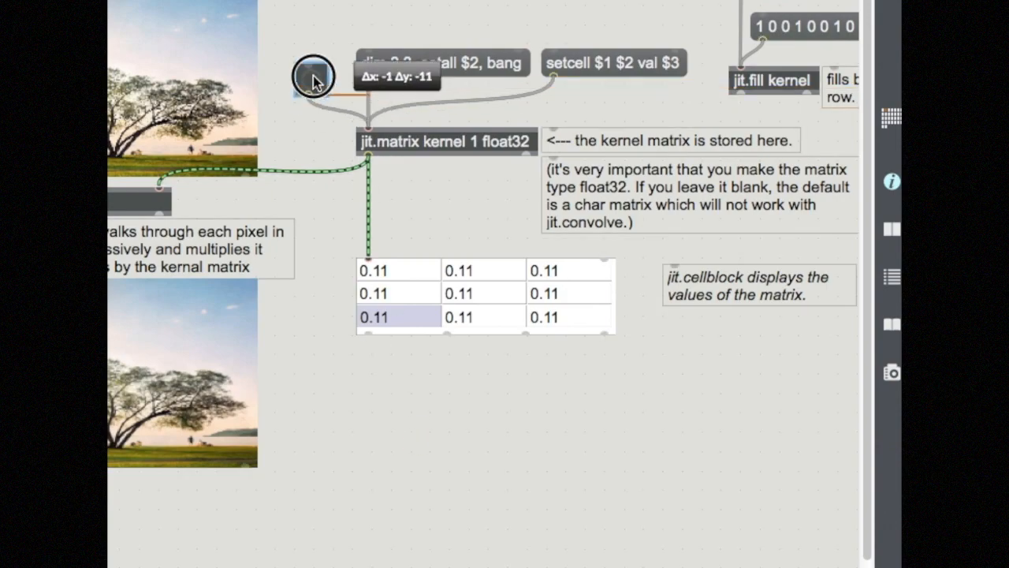
pyautogui.click(313, 76)
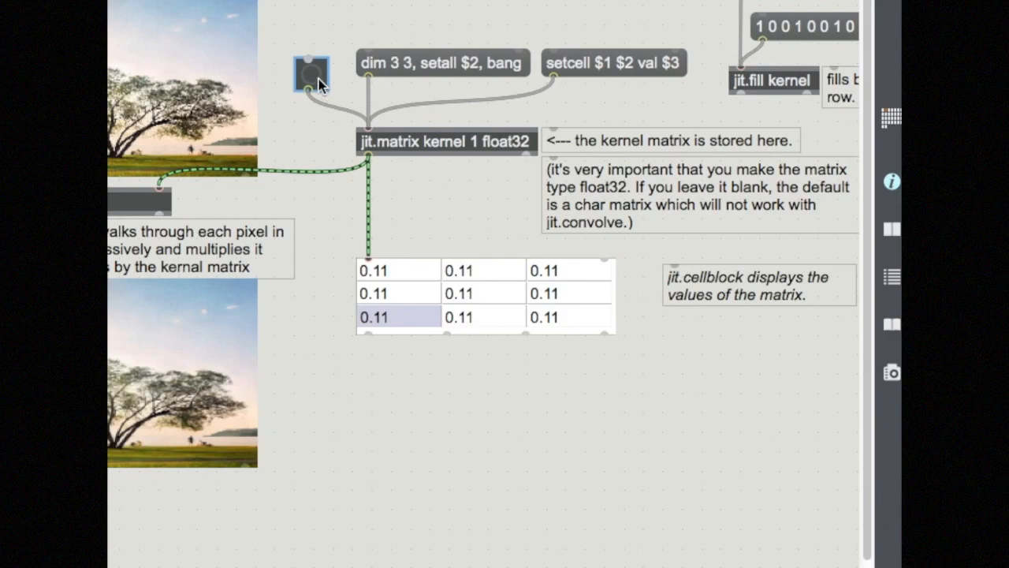
pyautogui.click(313, 73)
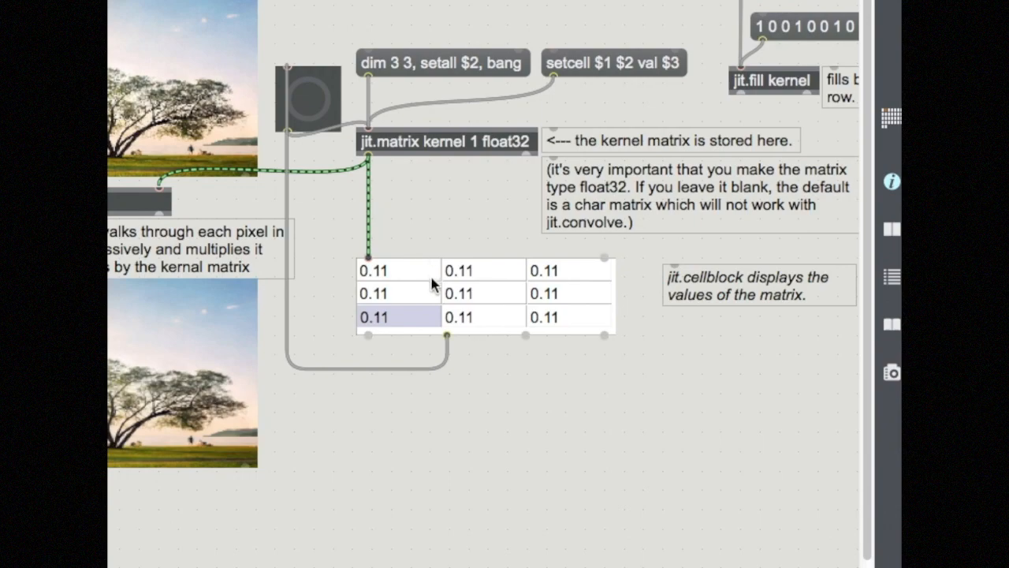
pyautogui.moveTo(448, 335)
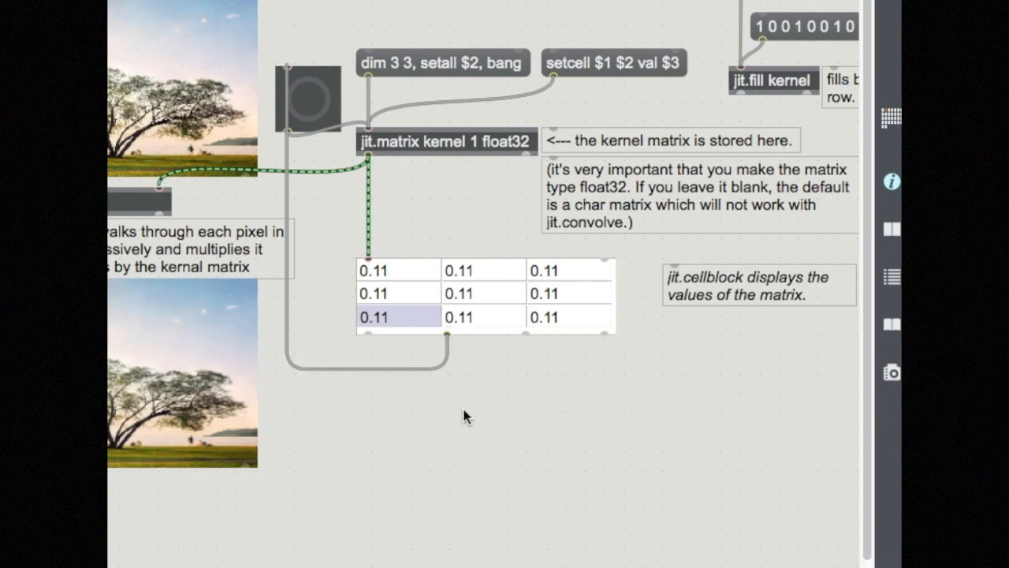
pyautogui.moveTo(450, 346)
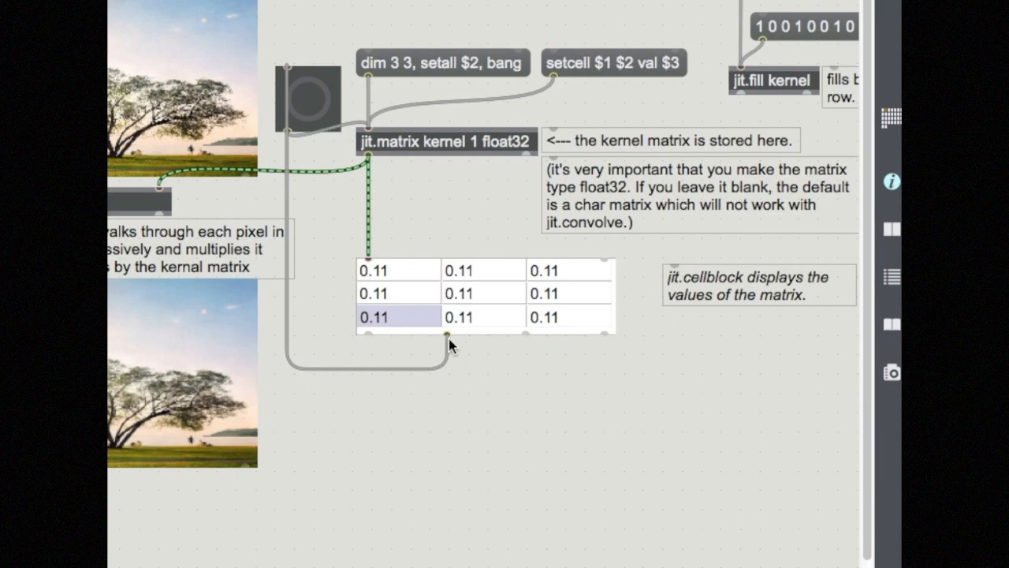
pyautogui.moveTo(465, 398)
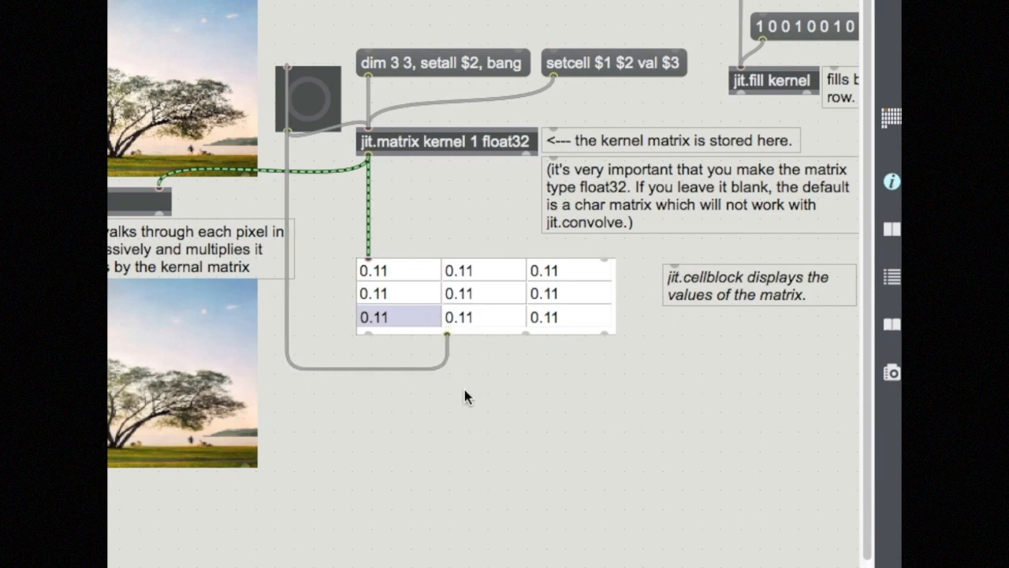
pyautogui.moveTo(448, 341); pyautogui.dragTo(517, 384)
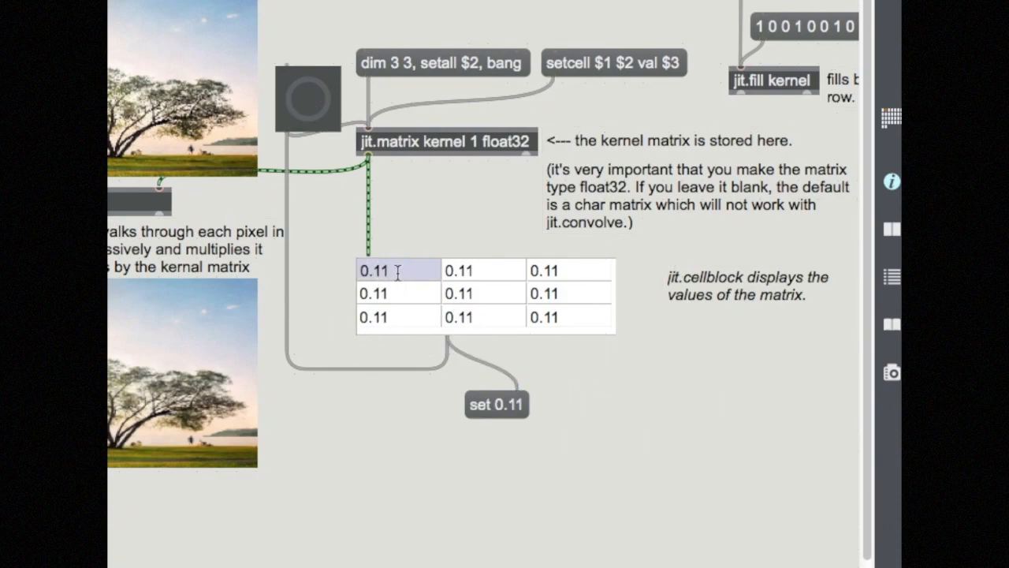
# Set the kernel's middle-row cells to 1.00 and re-run the convolution on the tree image
pyautogui.click(397, 291)
pyautogui.write('1')
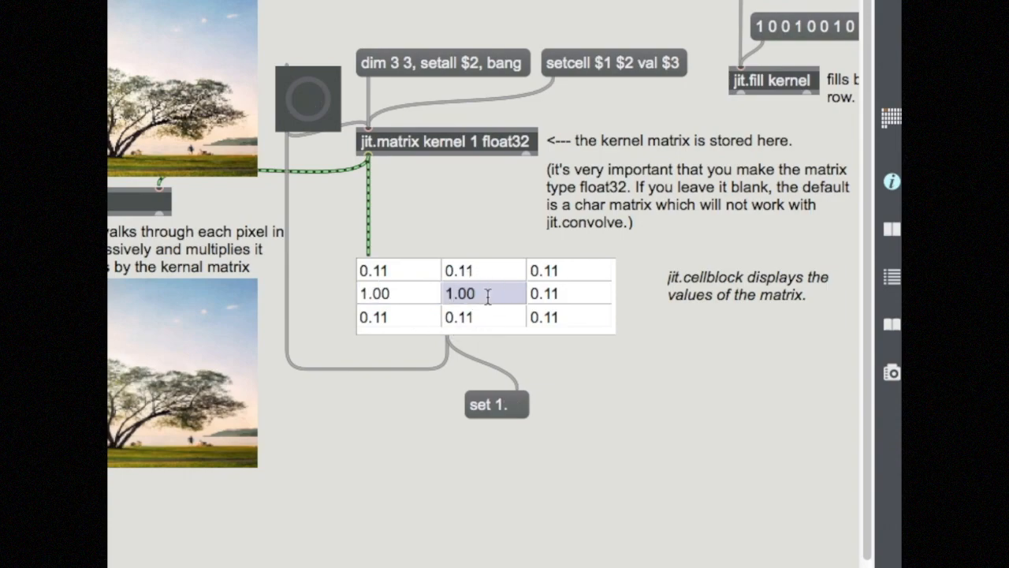
pyautogui.click(567, 293)
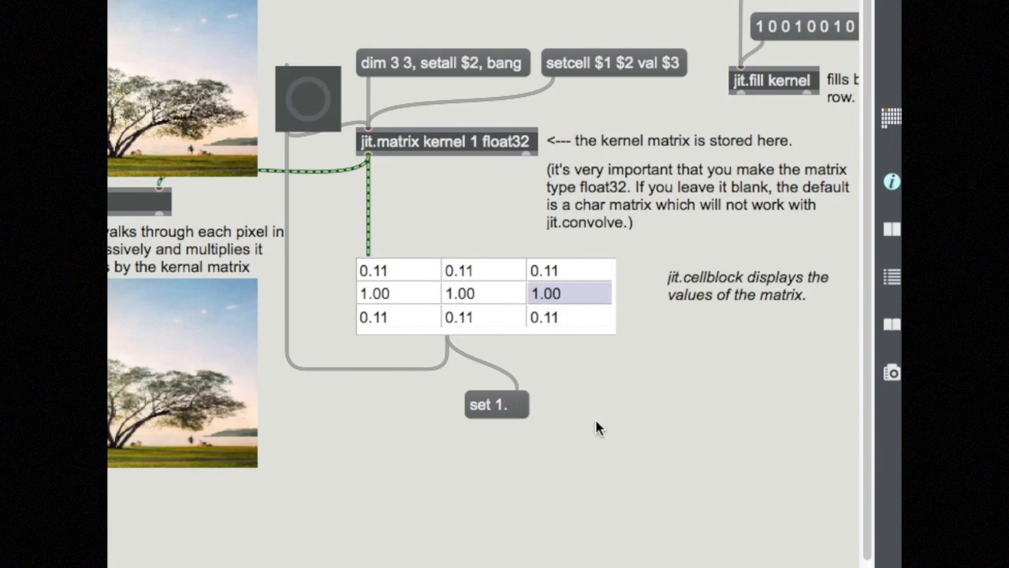
pyautogui.moveTo(502, 416)
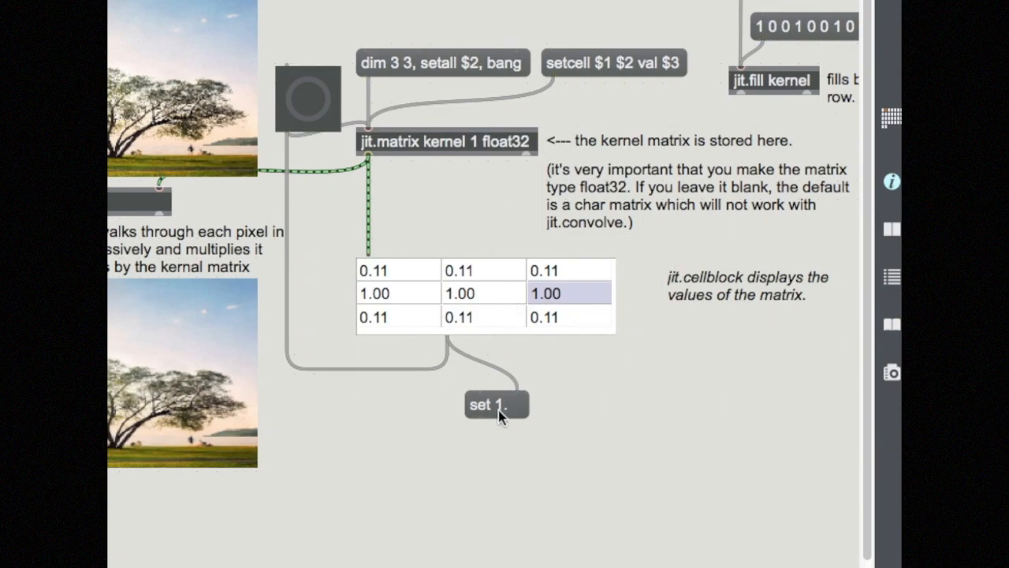
pyautogui.moveTo(300, 129)
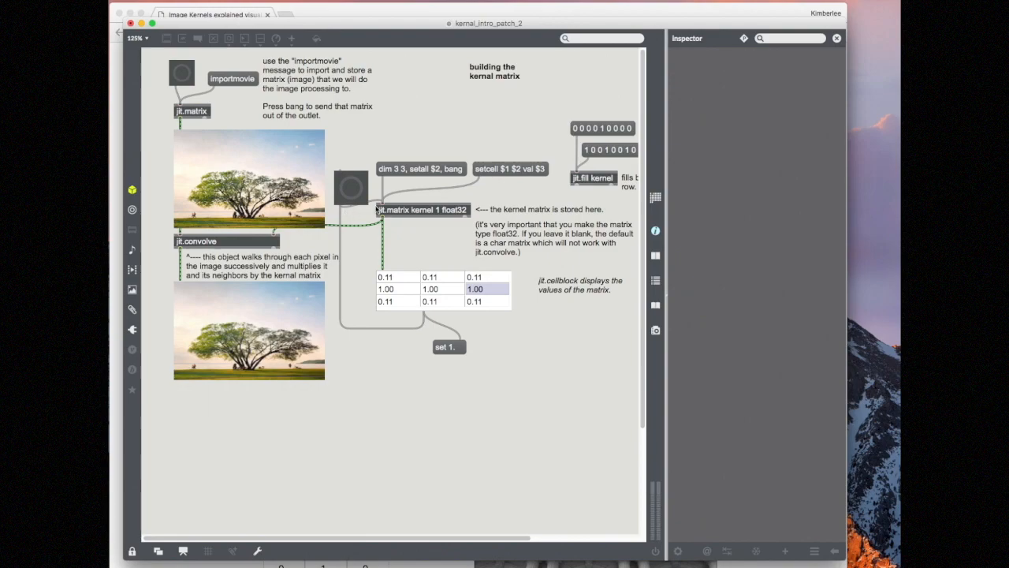
pyautogui.moveTo(187, 77)
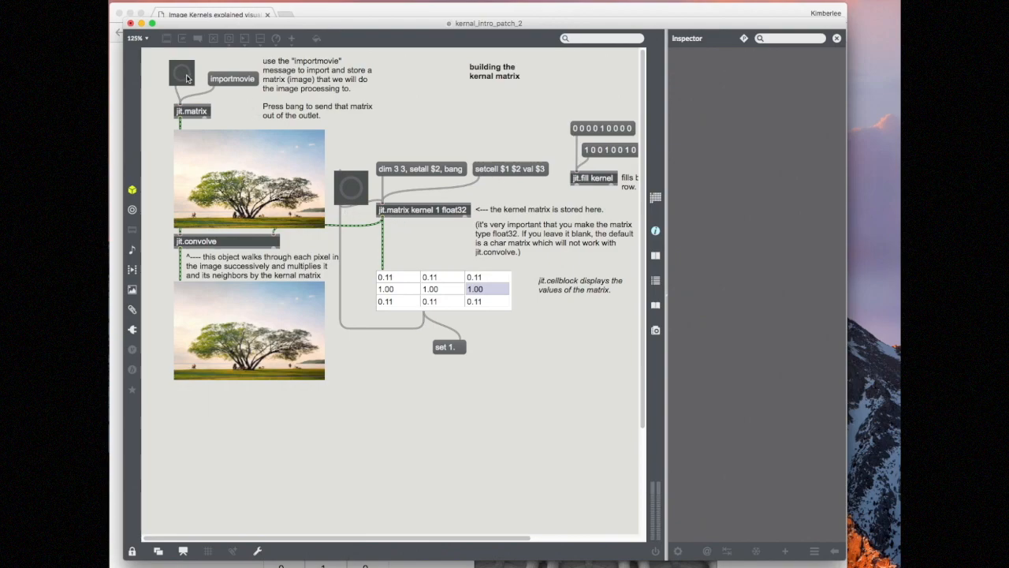
pyautogui.click(181, 73)
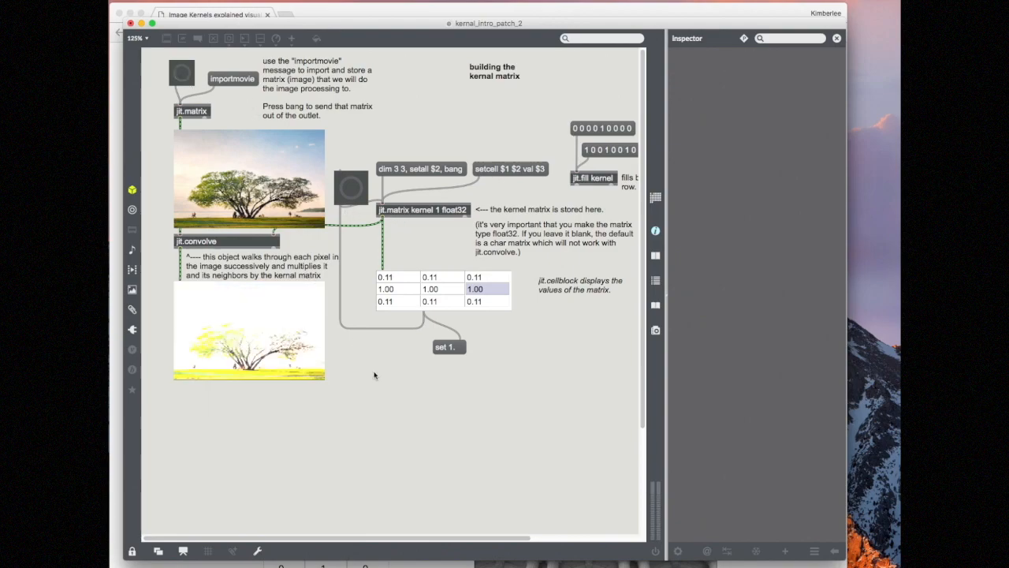
pyautogui.moveTo(287, 338)
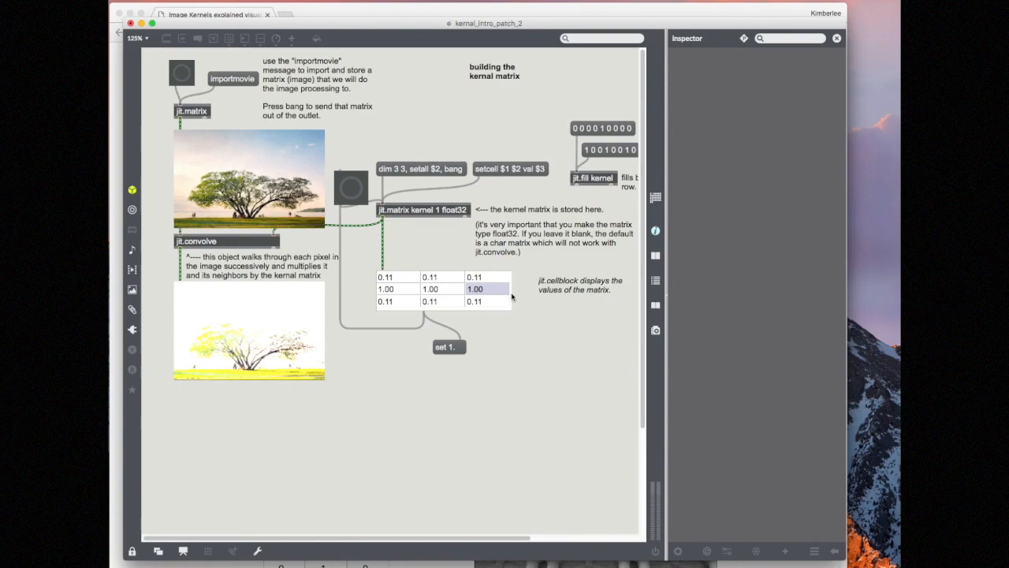
pyautogui.moveTo(511, 297)
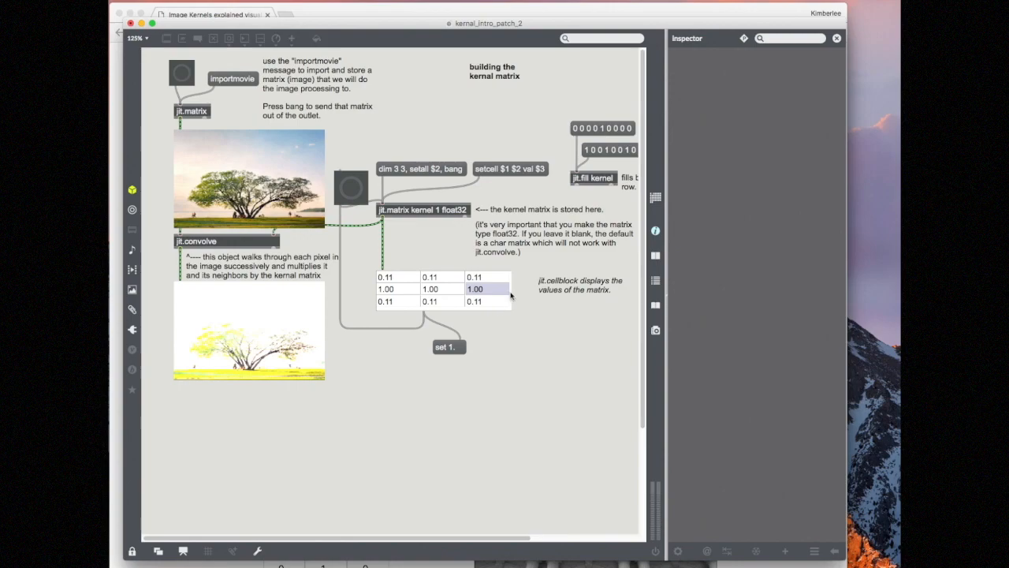
pyautogui.moveTo(366, 293)
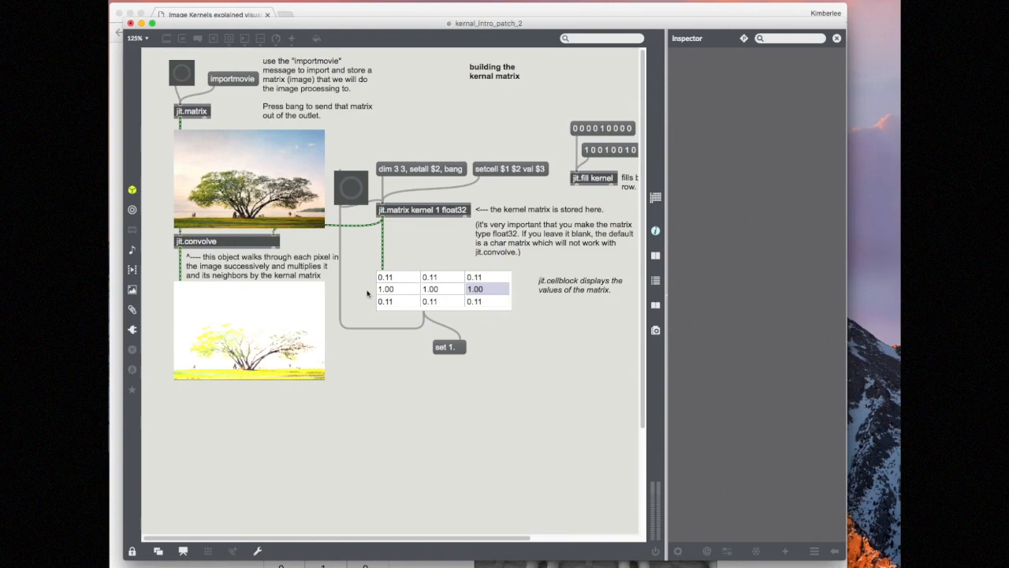
pyautogui.moveTo(444, 312)
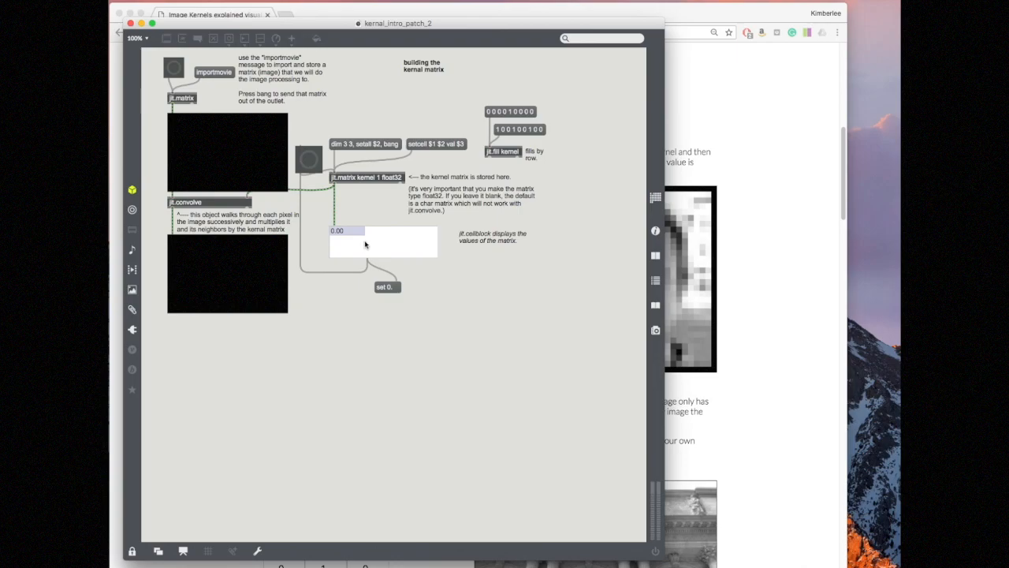
pyautogui.moveTo(432, 244)
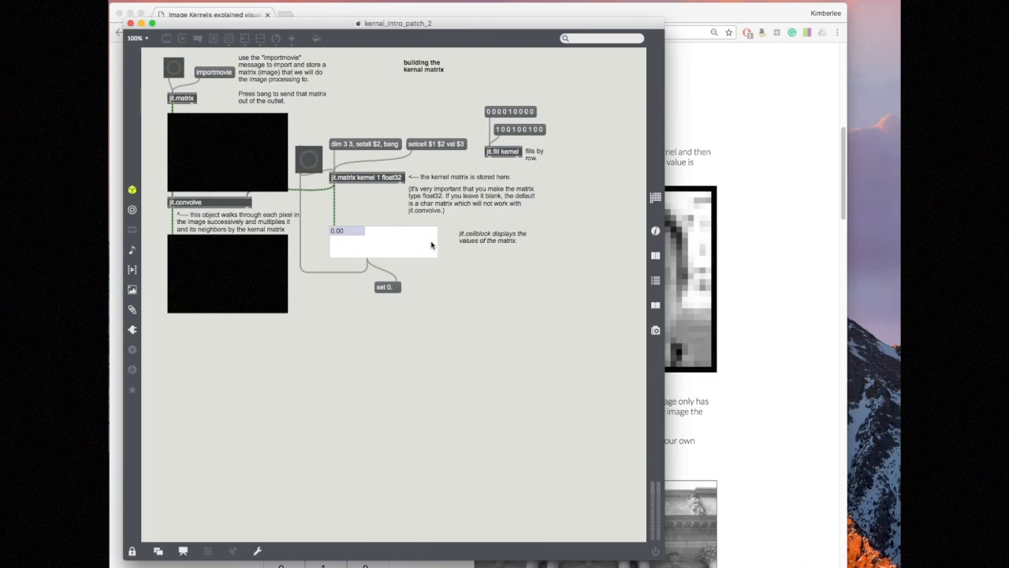
# Choose a larger zoom percentage from the patcher's bottom-left zoom menu
pyautogui.click(135, 38)
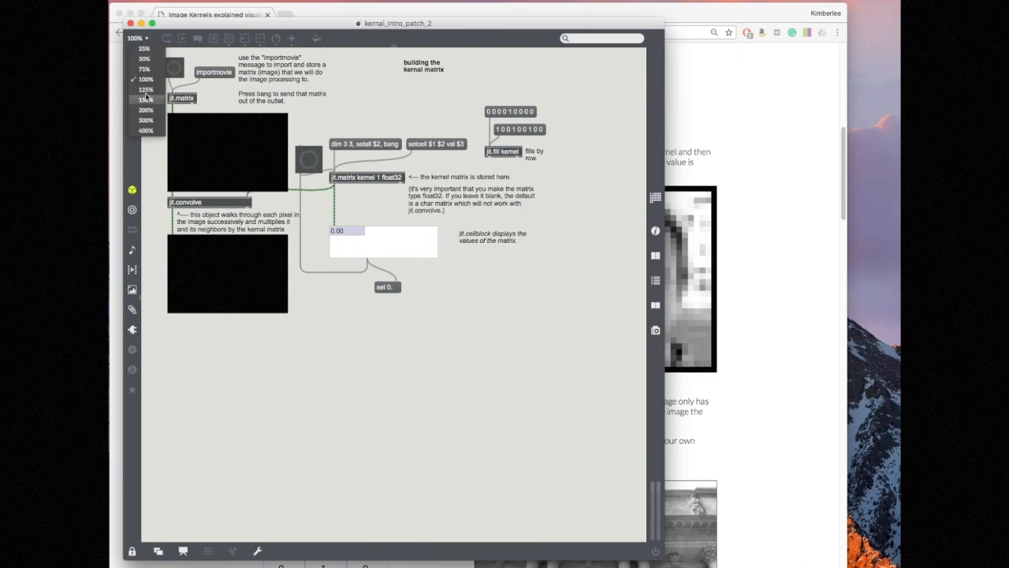
pyautogui.click(145, 100)
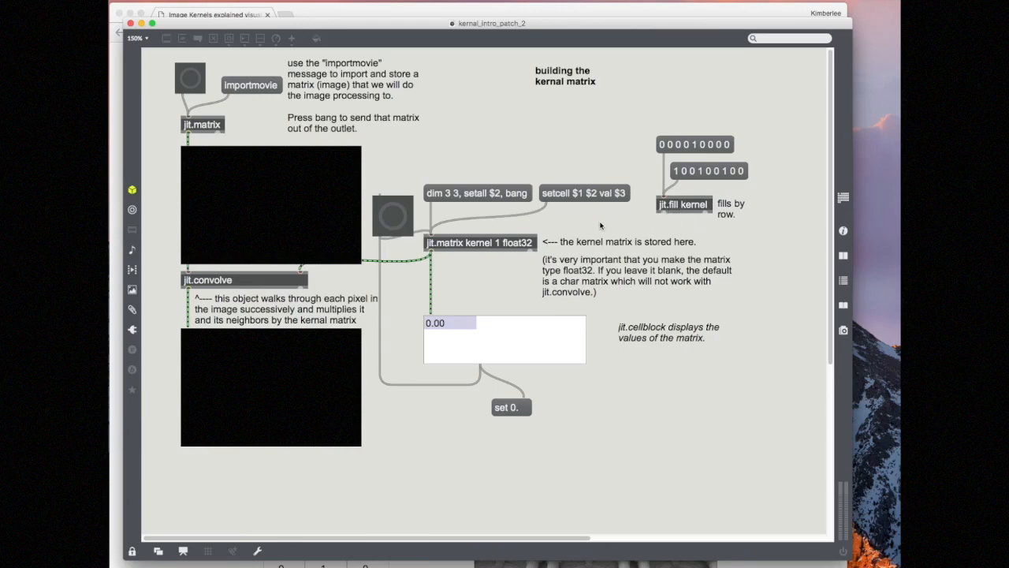
pyautogui.moveTo(739, 233)
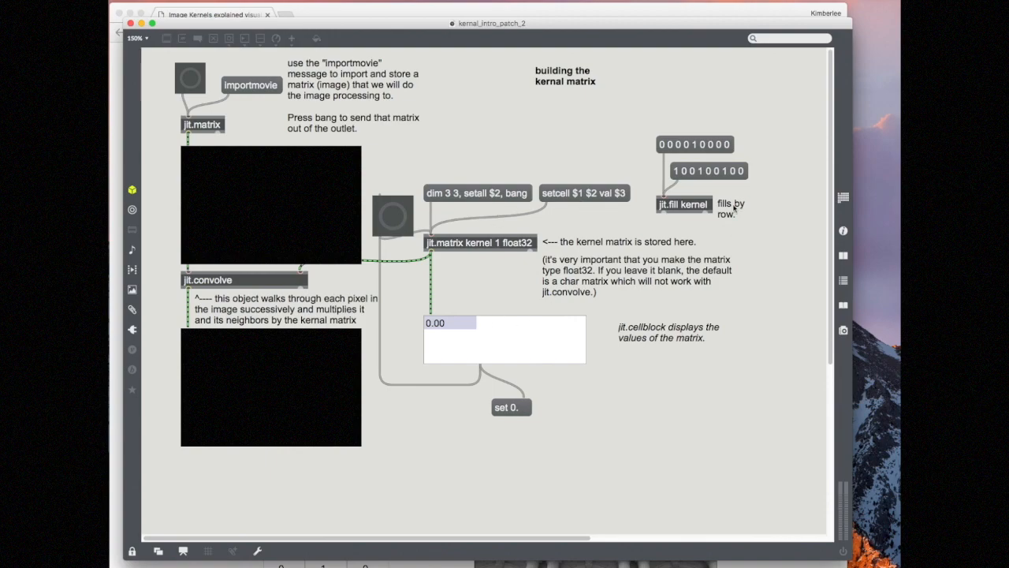
pyautogui.moveTo(692, 231)
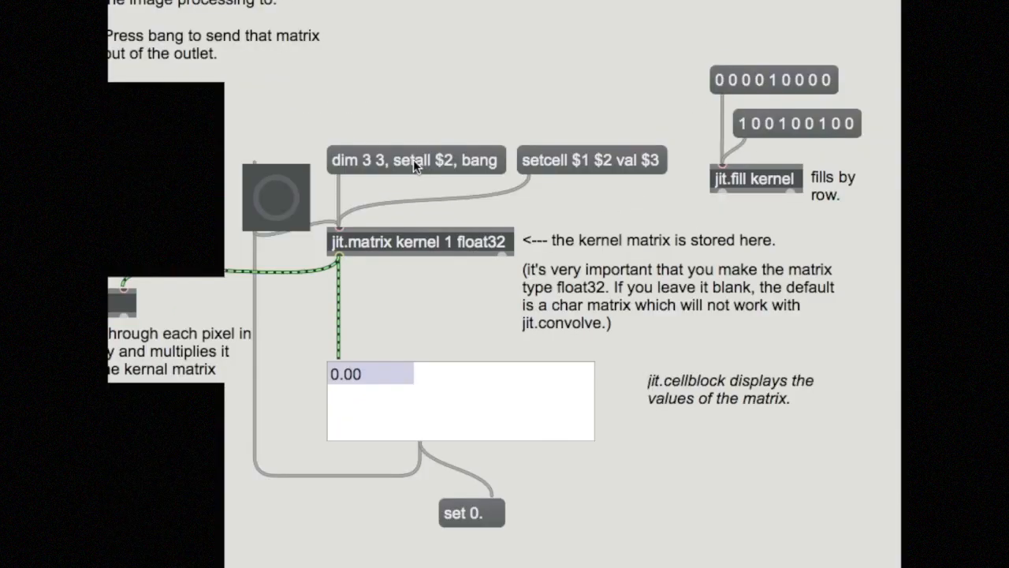
# Reset the kernel to 3×3 zeros, then fill 1.00 down its first column via jit.fill
pyautogui.click(413, 160)
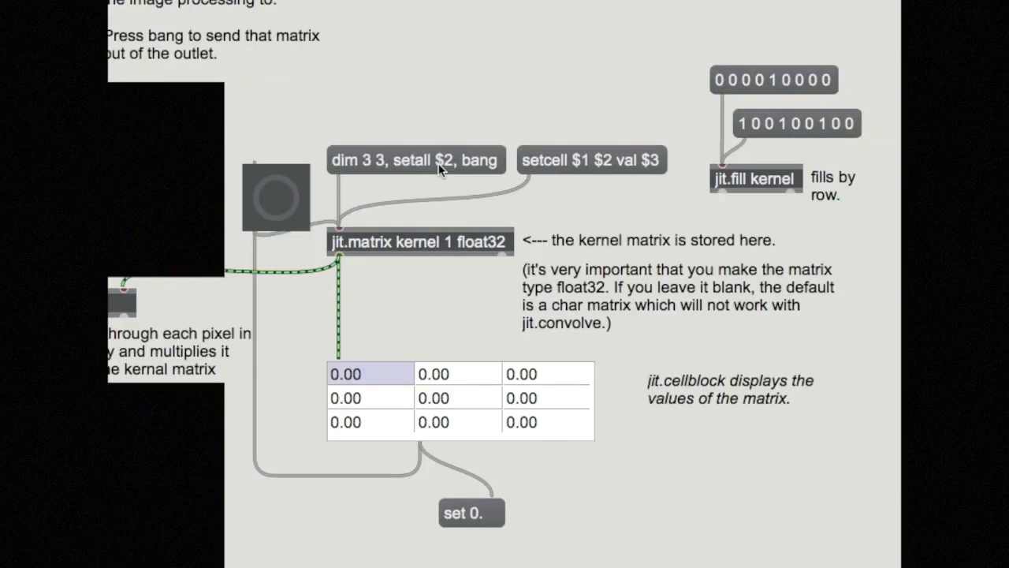
pyautogui.moveTo(760, 171)
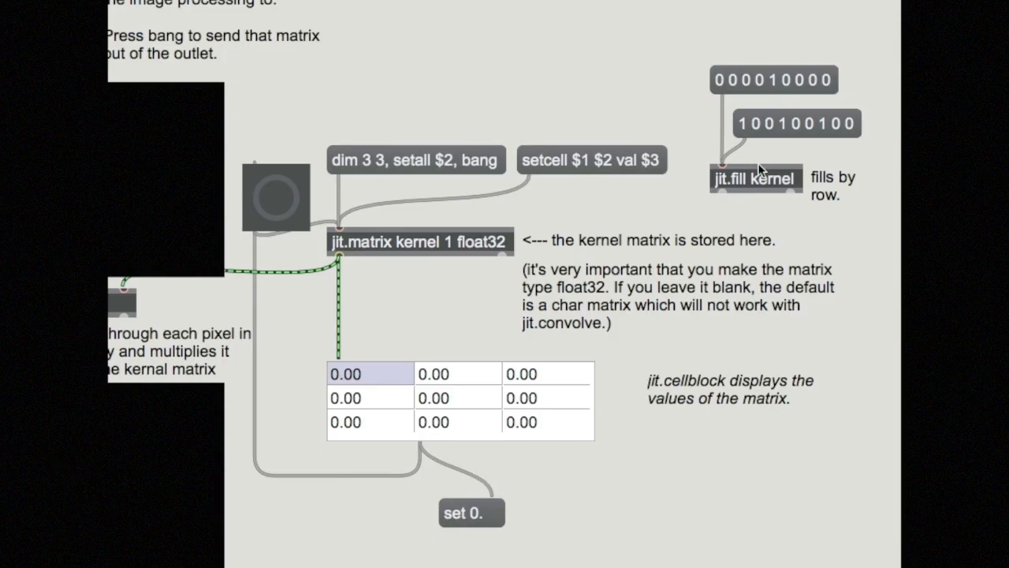
pyautogui.moveTo(429, 249)
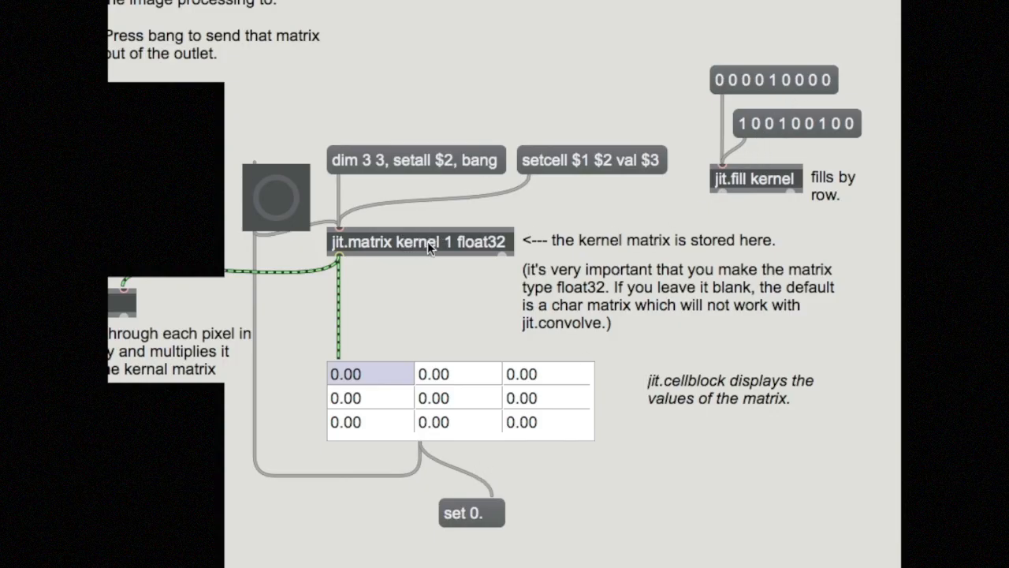
pyautogui.moveTo(645, 228)
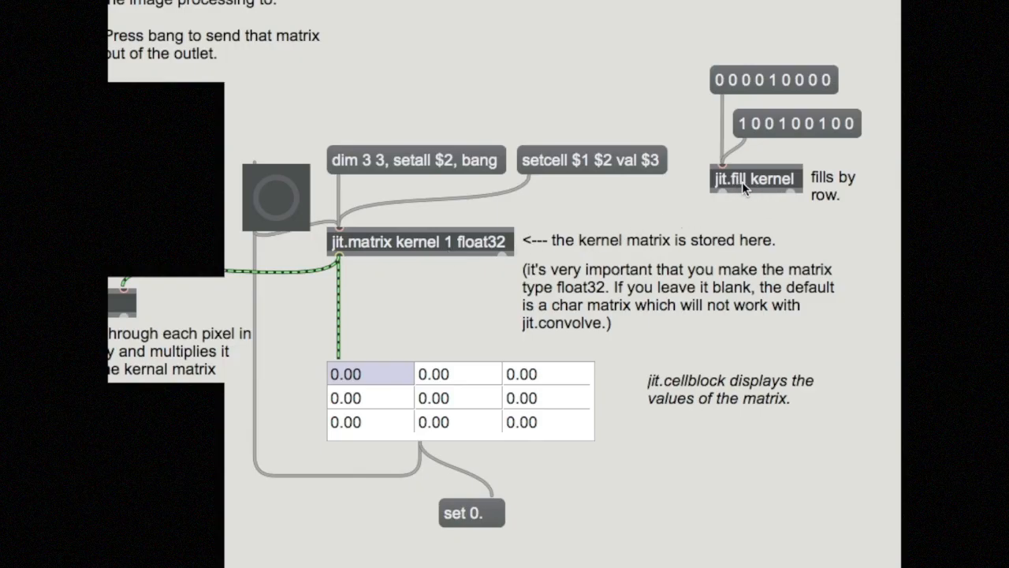
pyautogui.moveTo(764, 189)
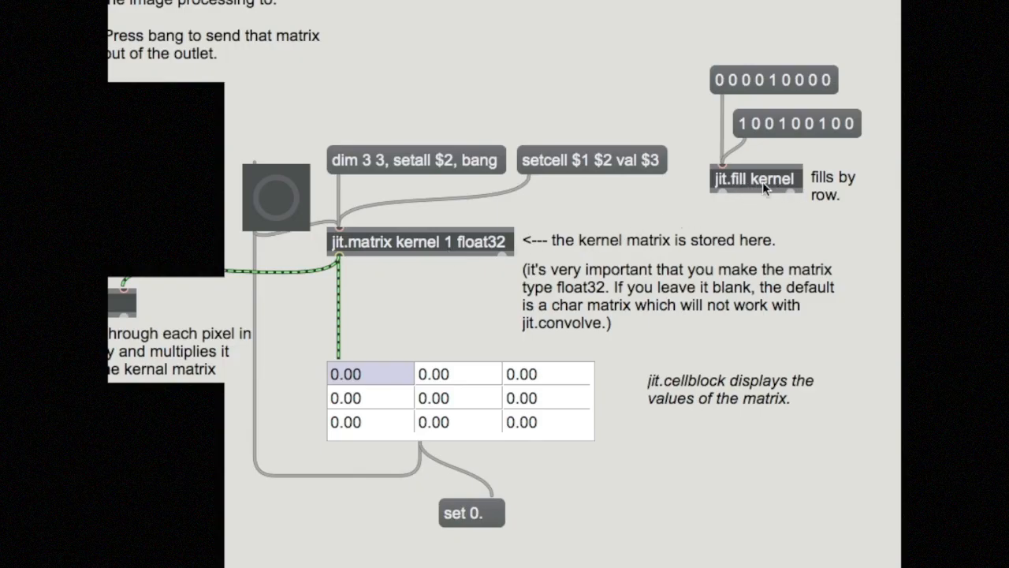
pyautogui.moveTo(771, 192)
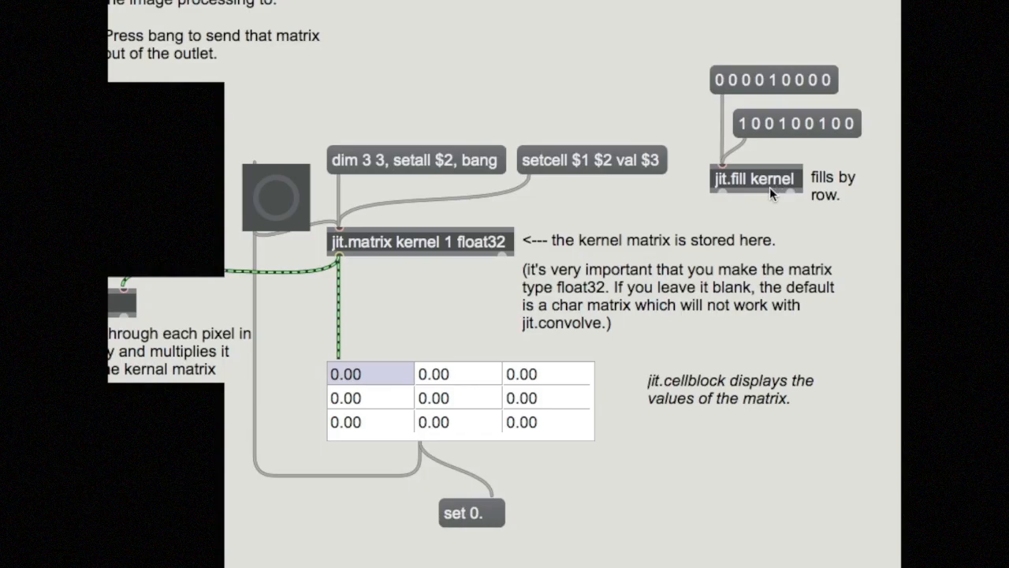
pyautogui.moveTo(786, 186)
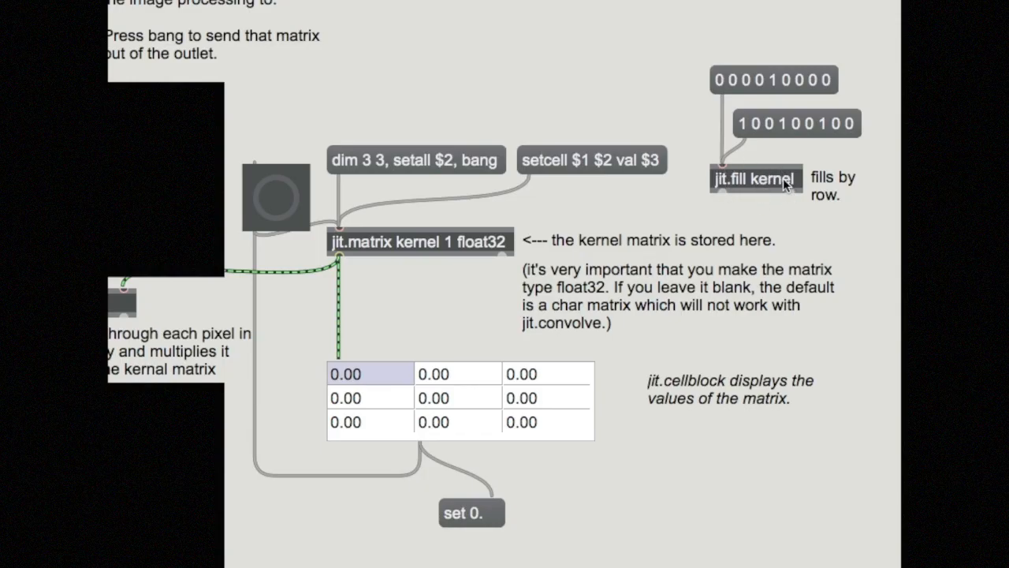
pyautogui.moveTo(801, 149)
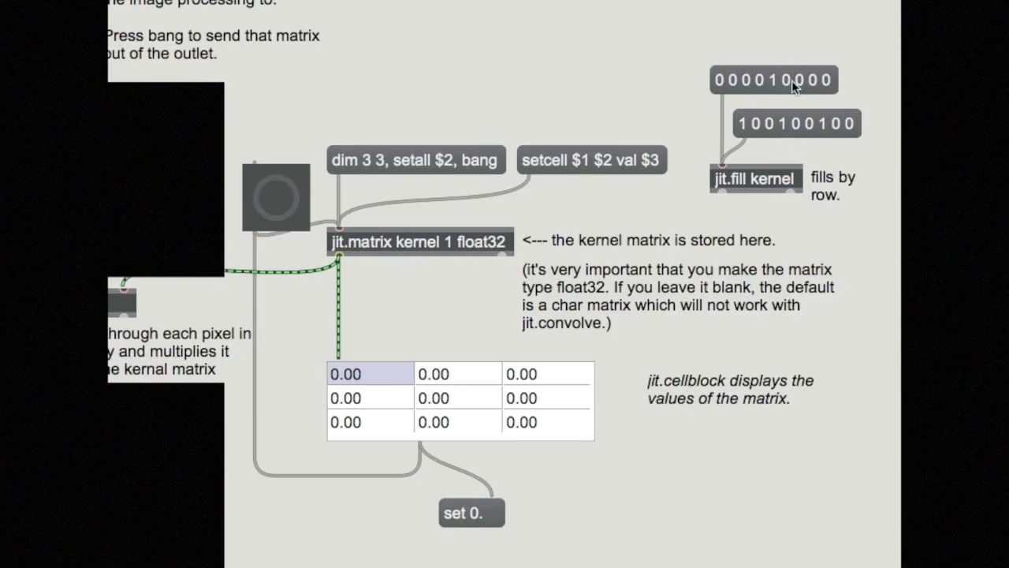
pyautogui.moveTo(795, 86)
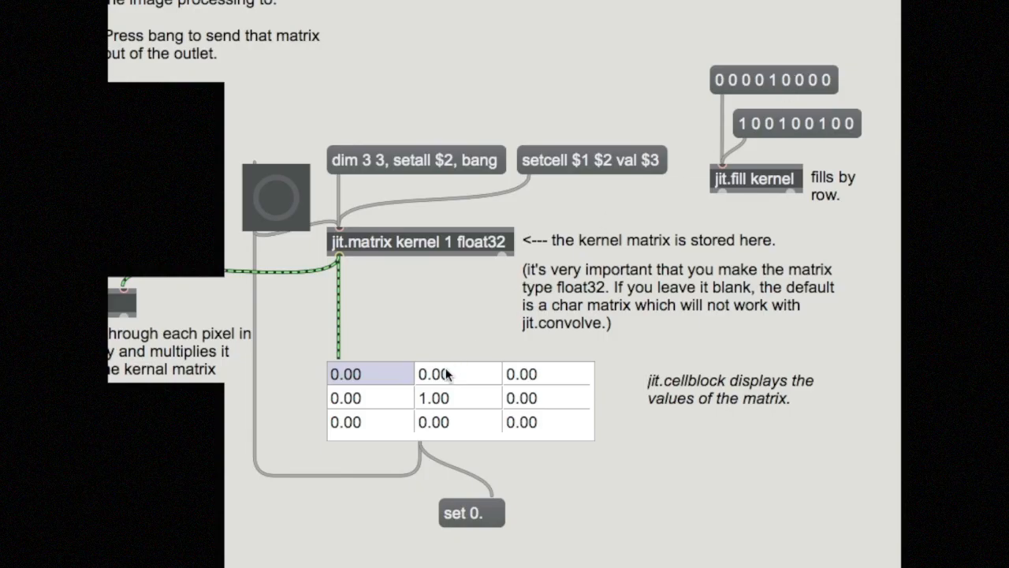
pyautogui.moveTo(459, 394)
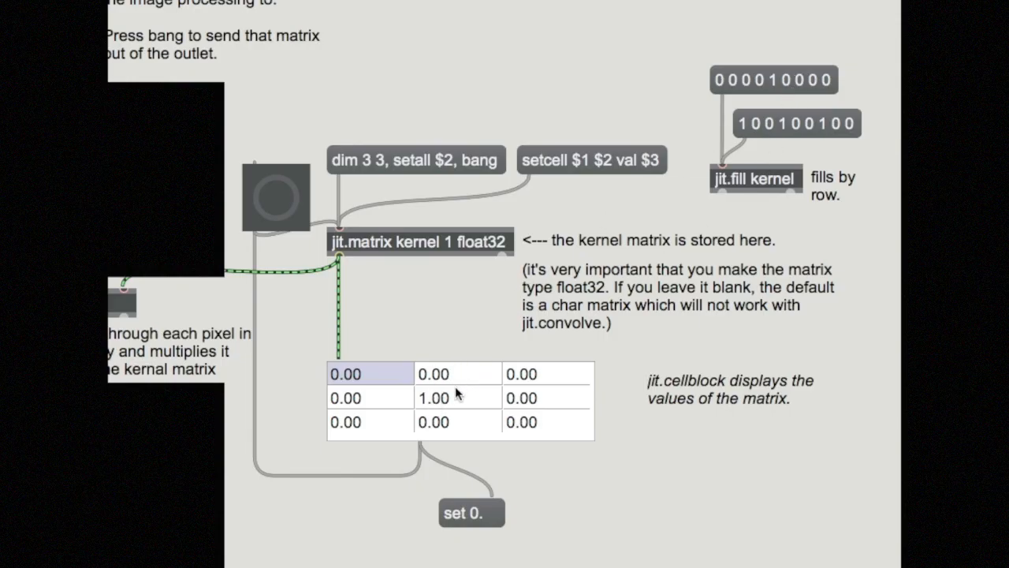
pyautogui.moveTo(445, 404)
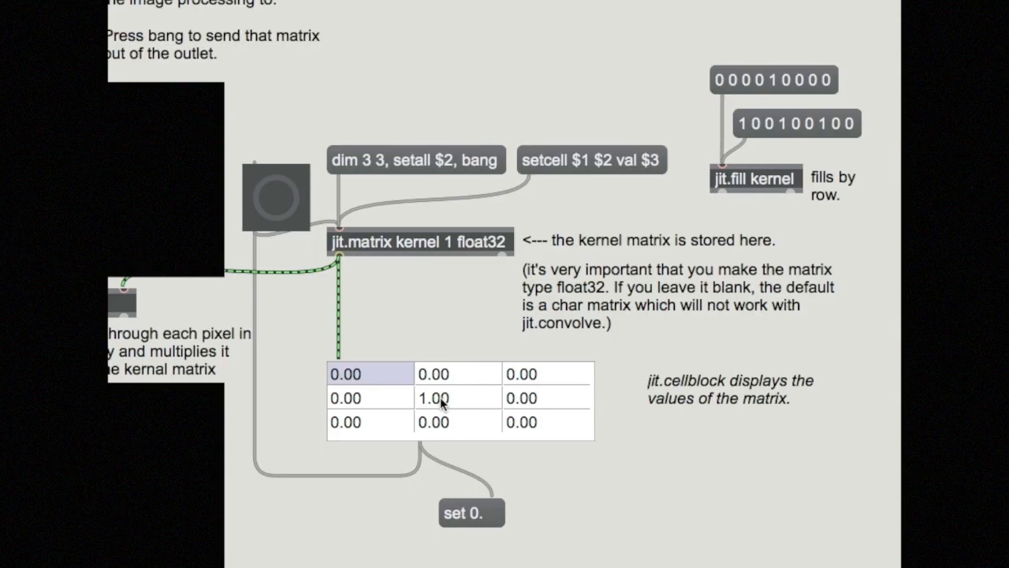
pyautogui.moveTo(819, 129)
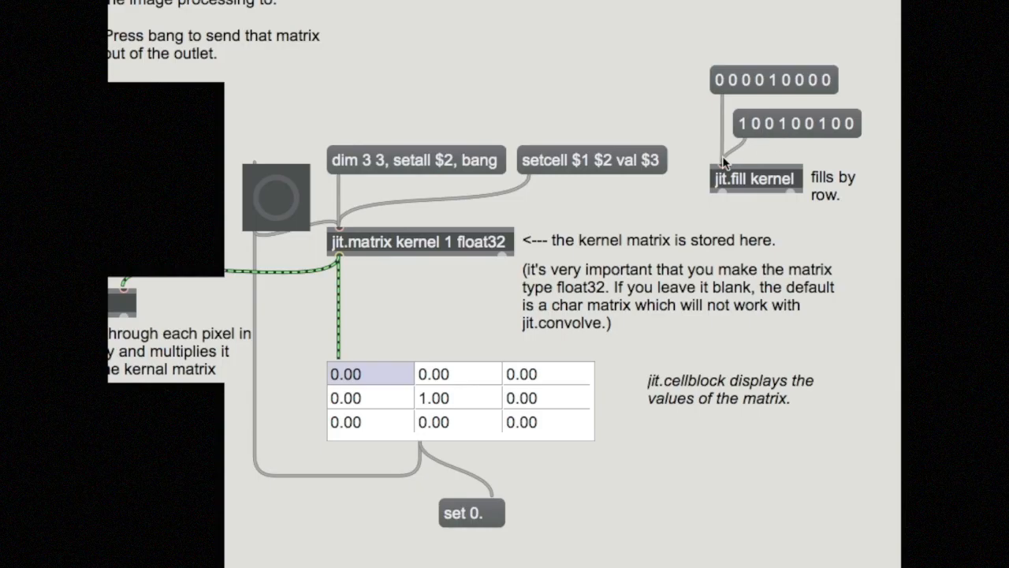
pyautogui.moveTo(370, 377)
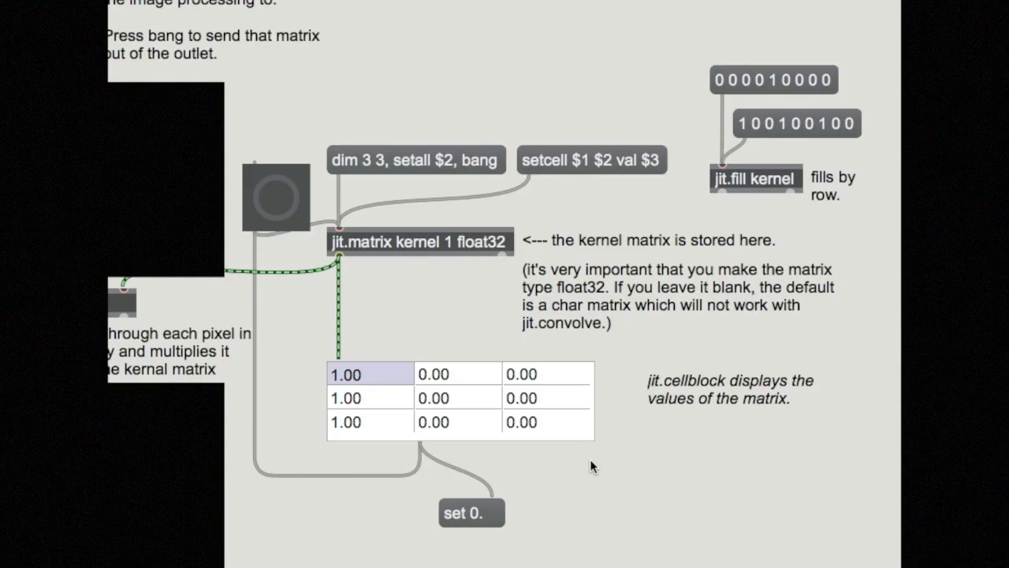
pyautogui.click(773, 79)
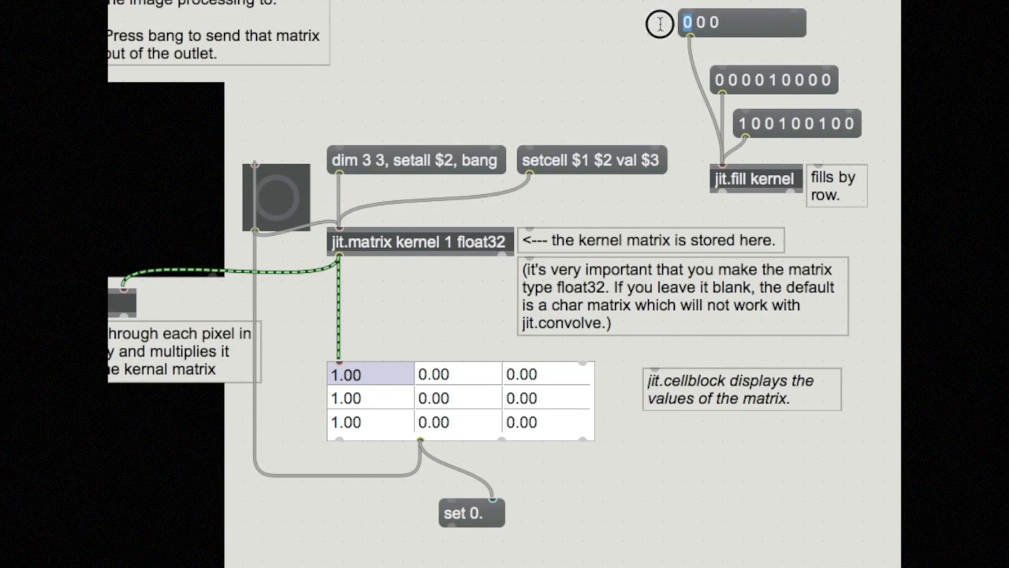
# Add a message box feeding jit.fill so the kernel's top row reads 1.00
pyautogui.write('10')
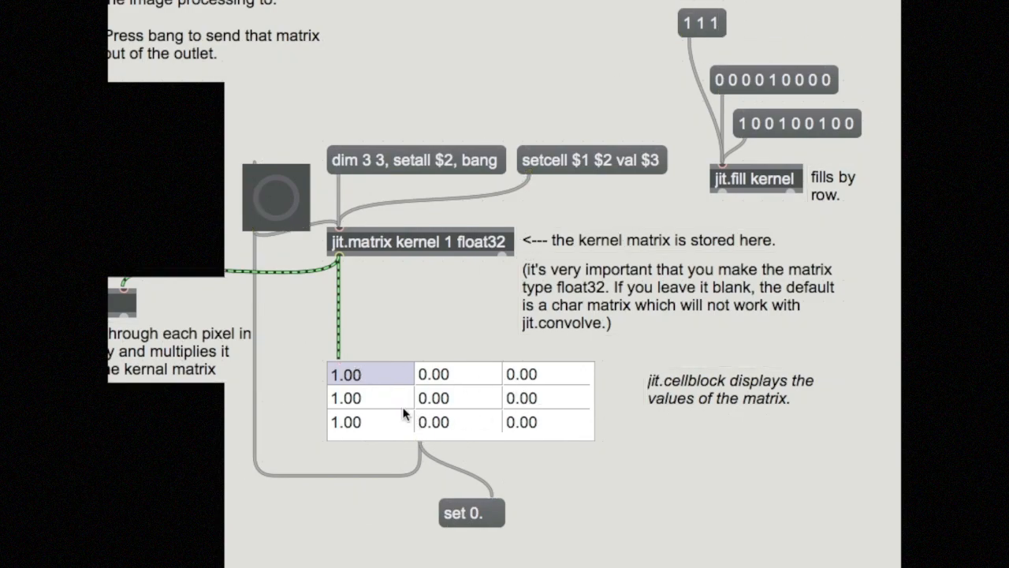
pyautogui.moveTo(555, 330)
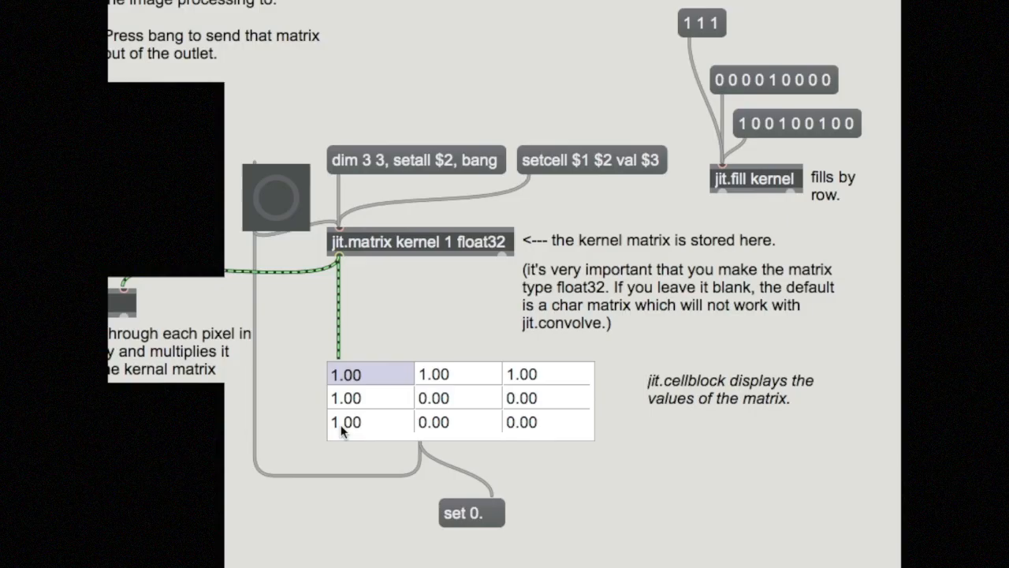
pyautogui.moveTo(567, 432)
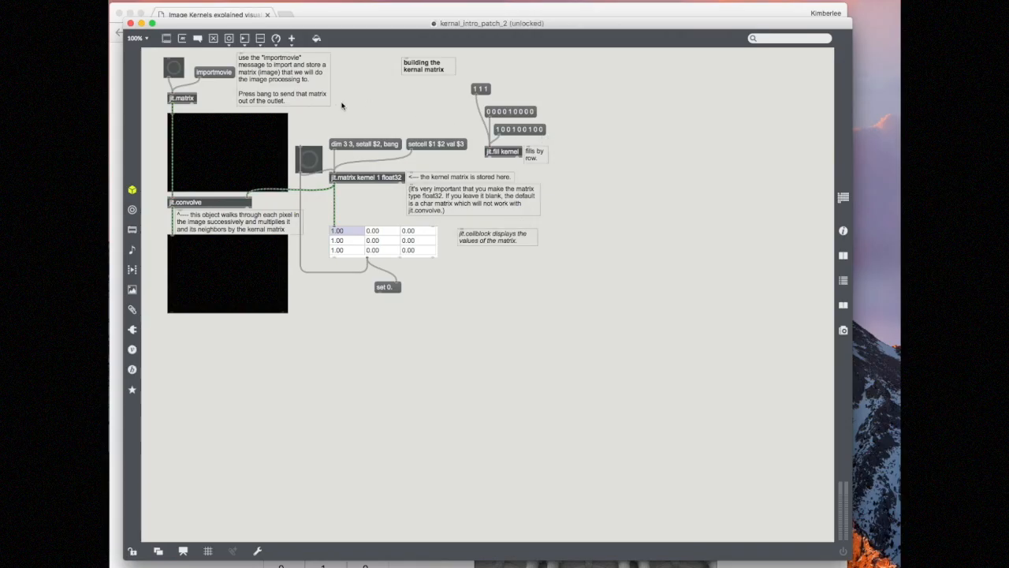
pyautogui.moveTo(364, 113)
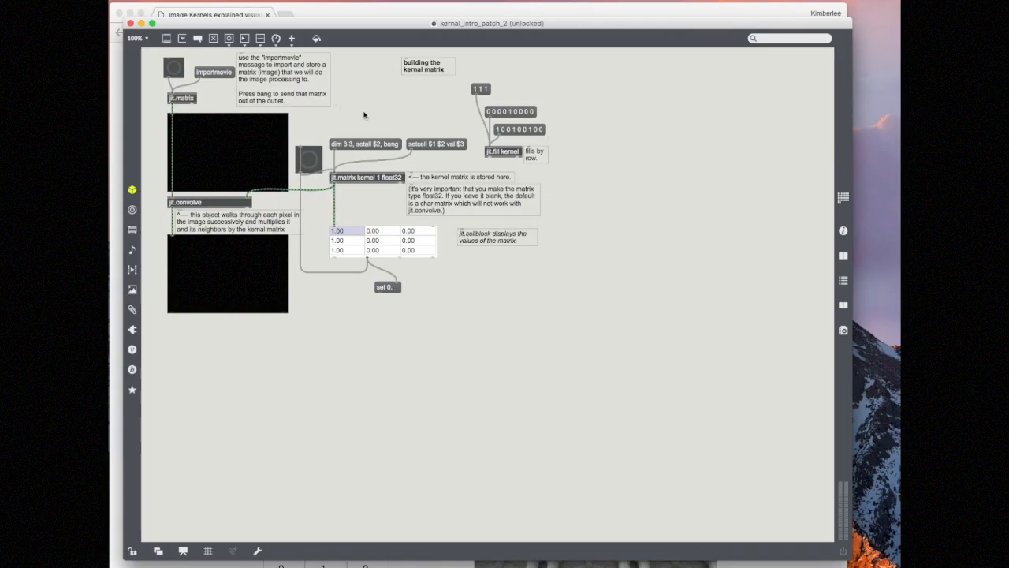
pyautogui.moveTo(145, 33)
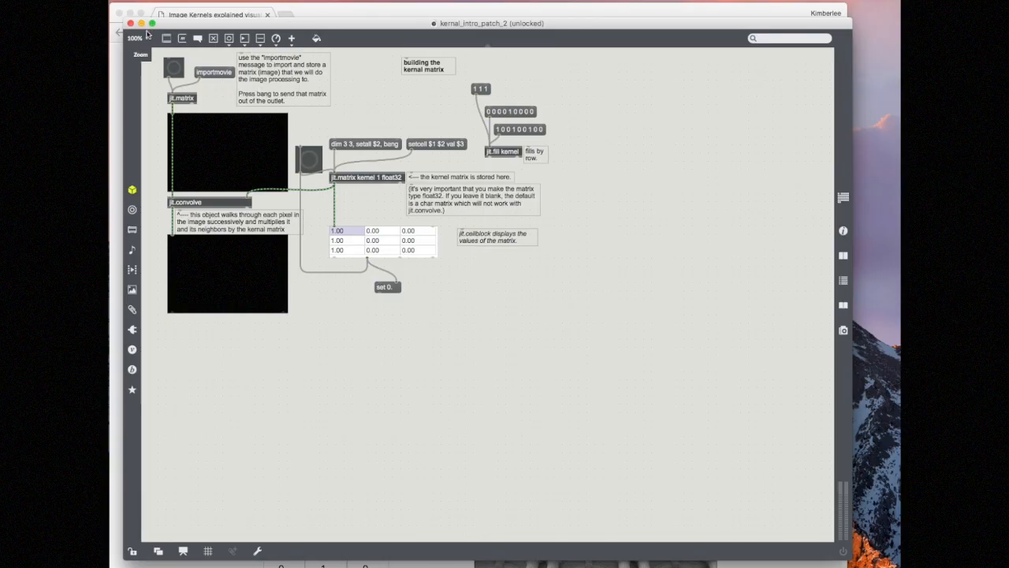
# Wire loadbang's outlet to the 'dim 3 3' message and the centre-one fill message
pyautogui.click(134, 38)
pyautogui.write('loadbang')
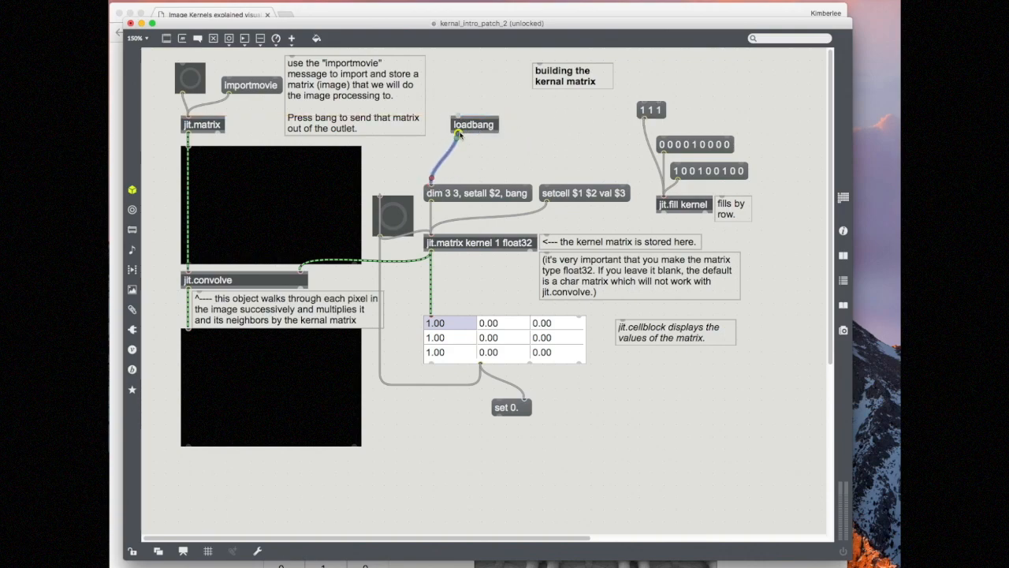
pyautogui.moveTo(457, 135); pyautogui.dragTo(662, 142)
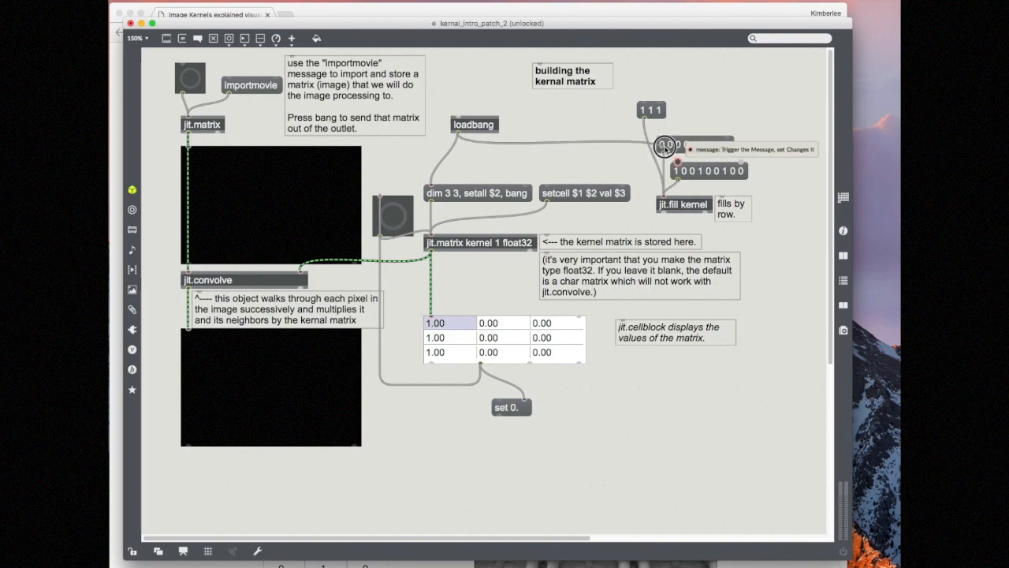
pyautogui.click(665, 145)
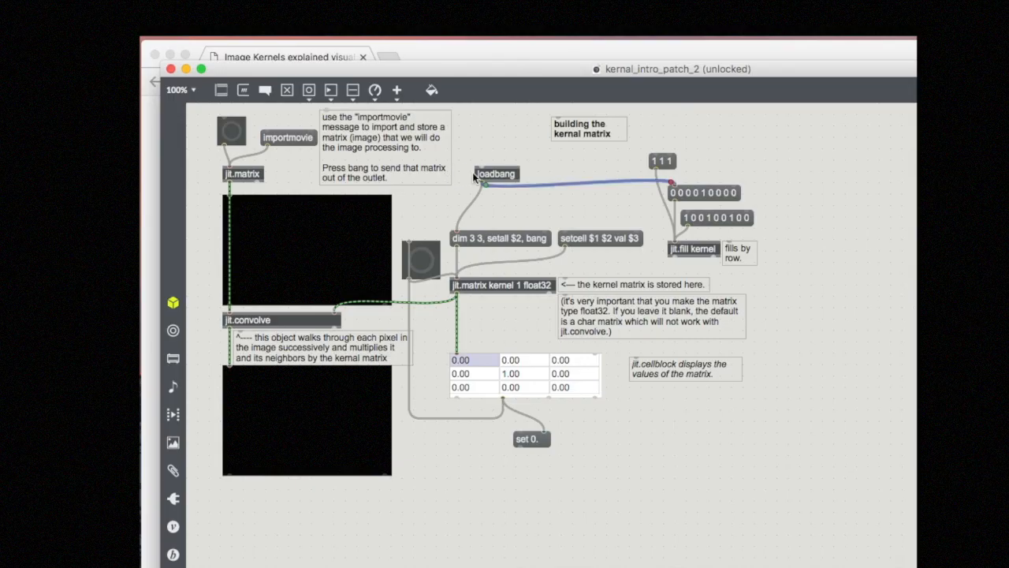
pyautogui.moveTo(612, 180)
pyautogui.write('del 500')
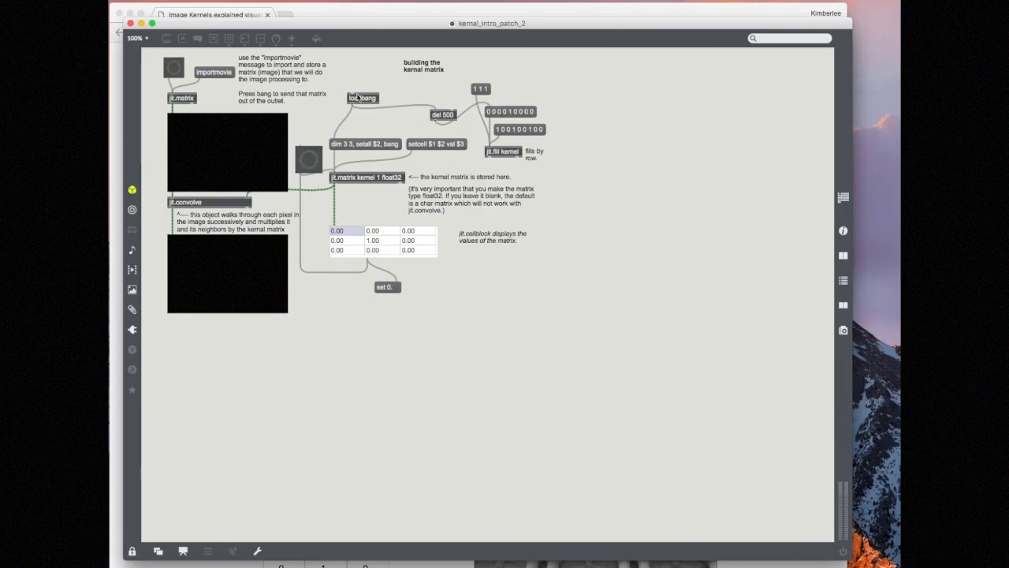
pyautogui.moveTo(361, 240)
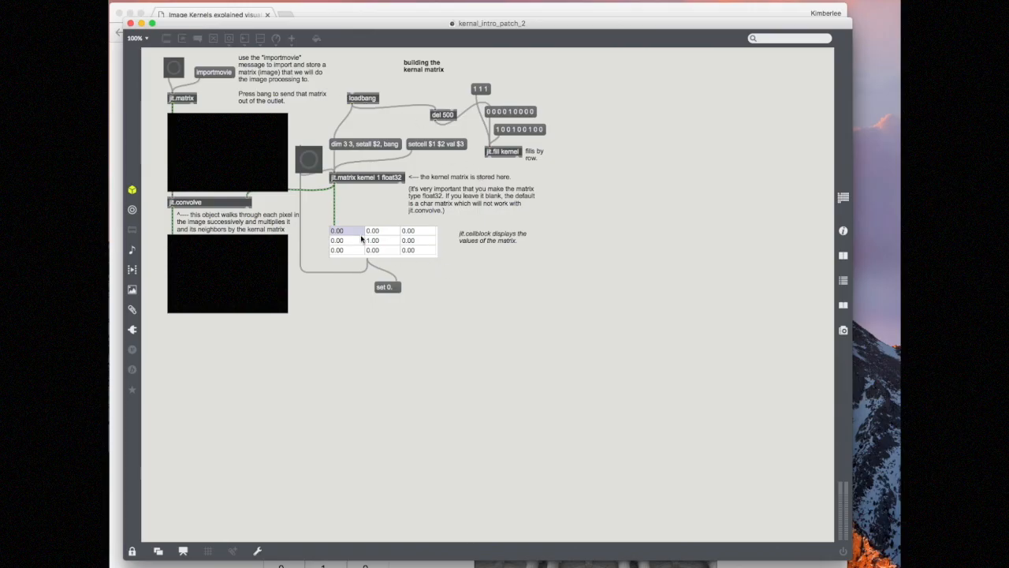